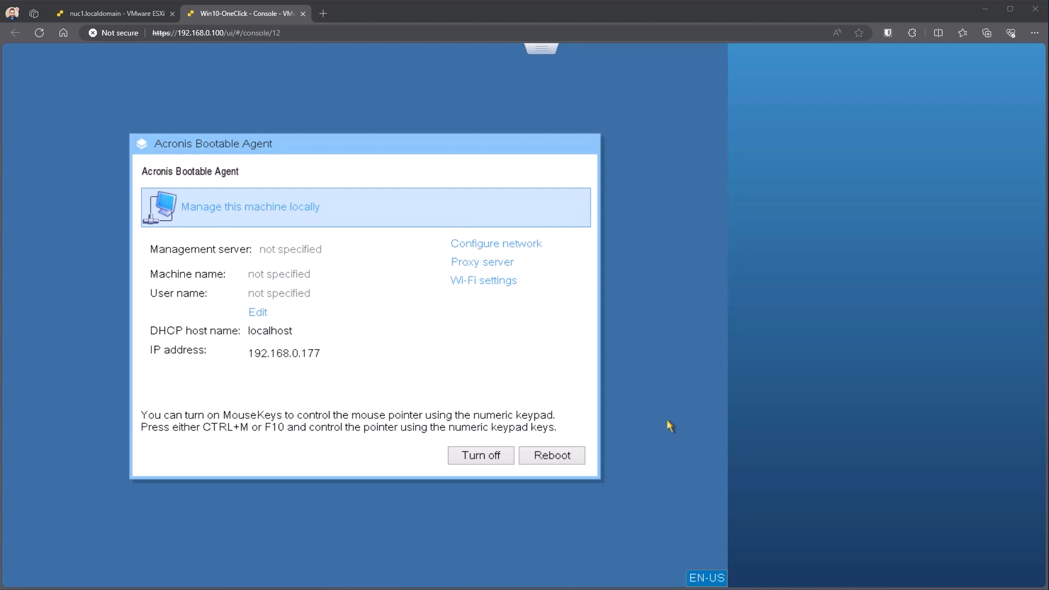
mouse_move(407, 411)
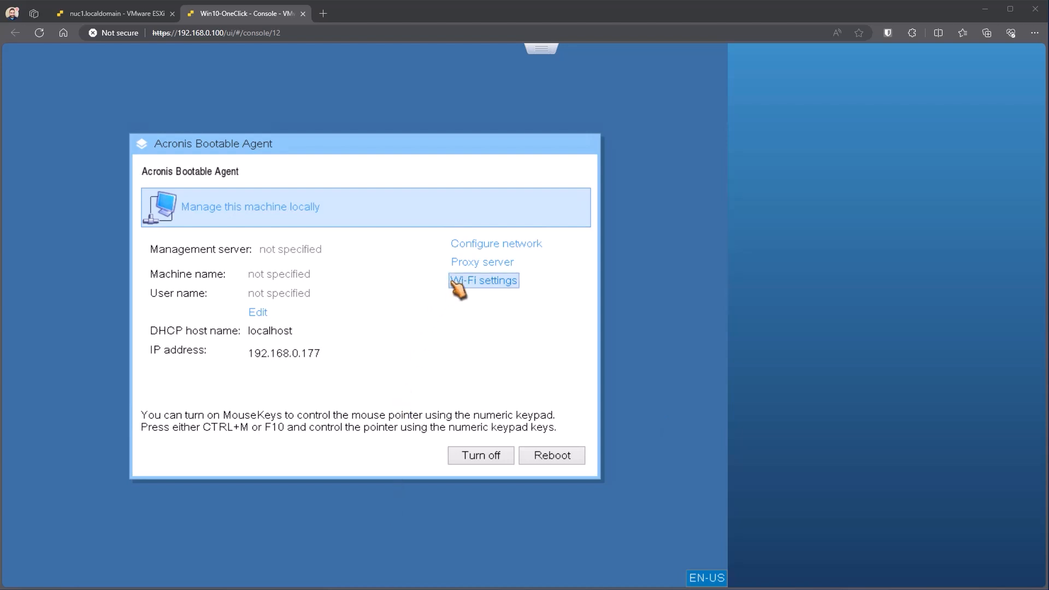
Step: Look at the network settings without changes, then choose to manage this machine locally
left_click(495, 243)
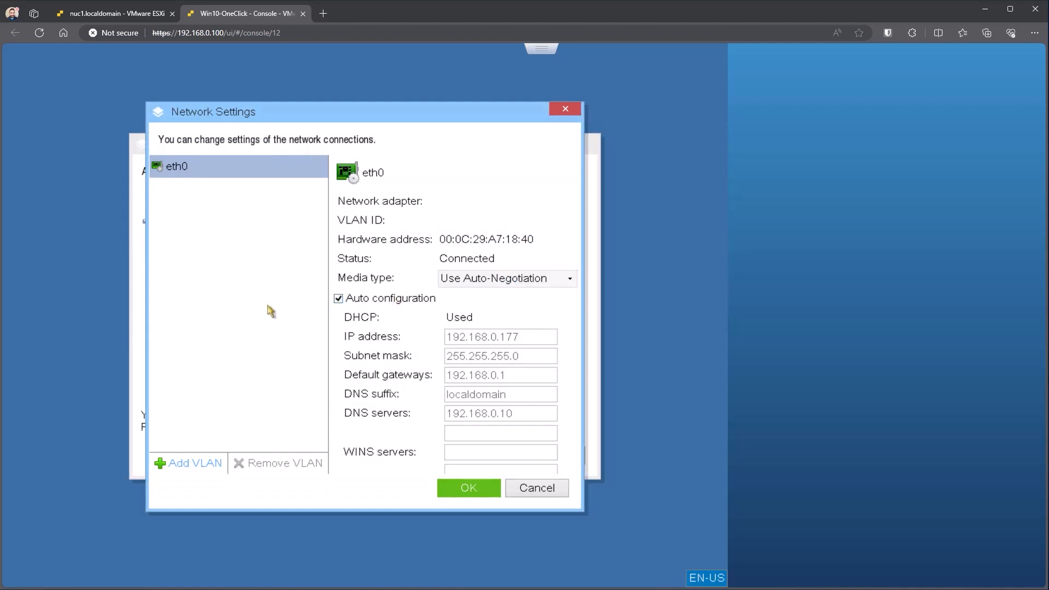
mouse_move(267, 178)
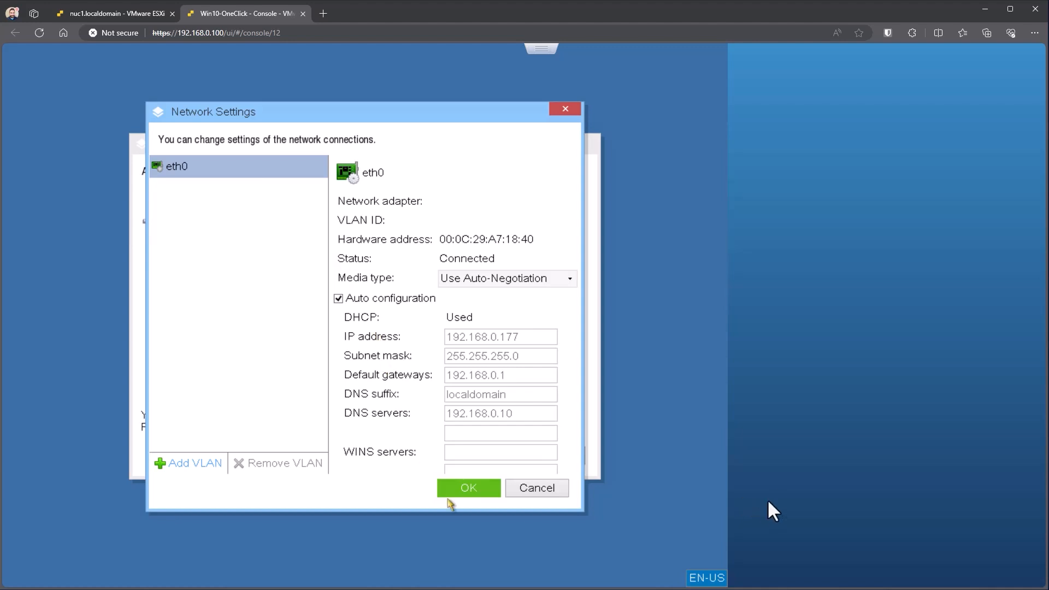
mouse_move(530, 474)
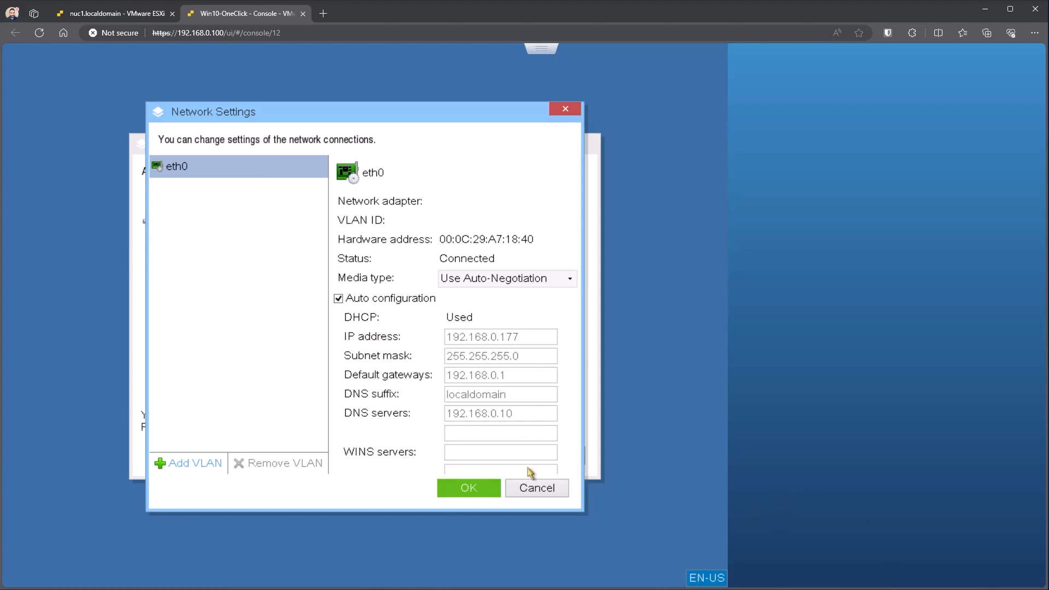
left_click(536, 488)
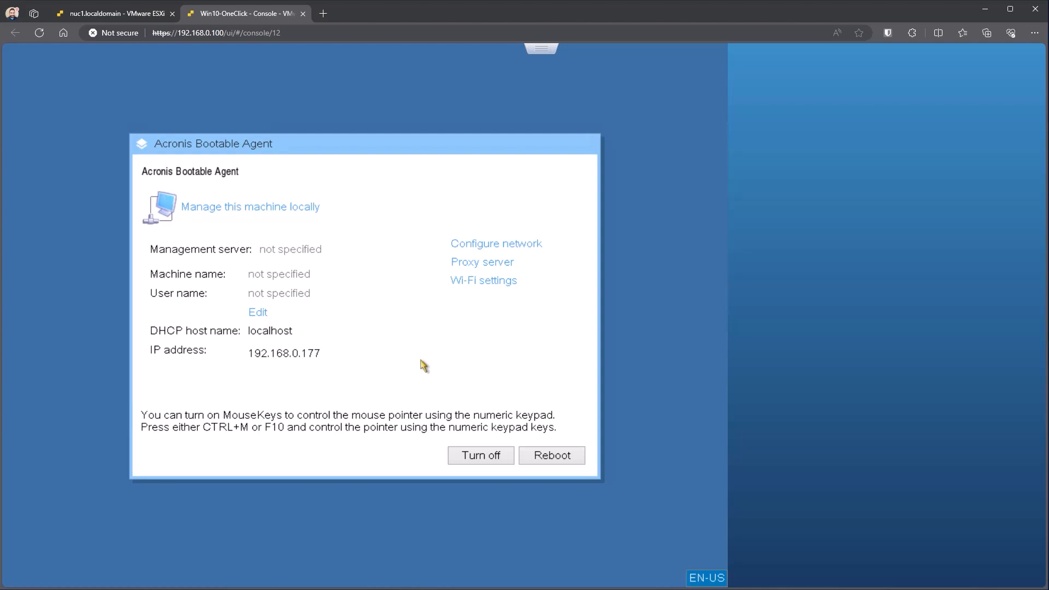
mouse_move(382, 342)
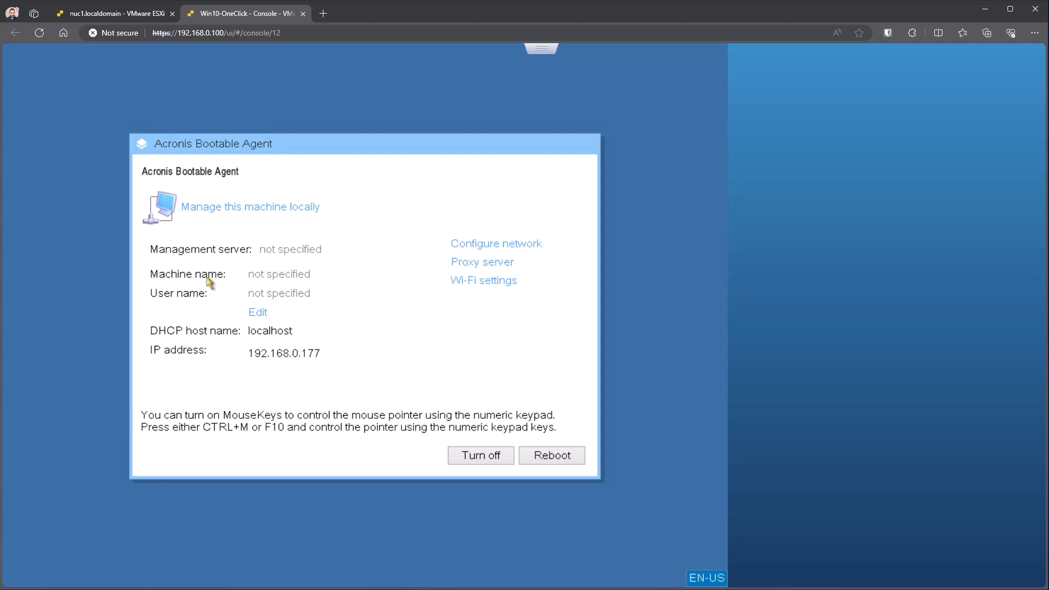
mouse_move(270, 233)
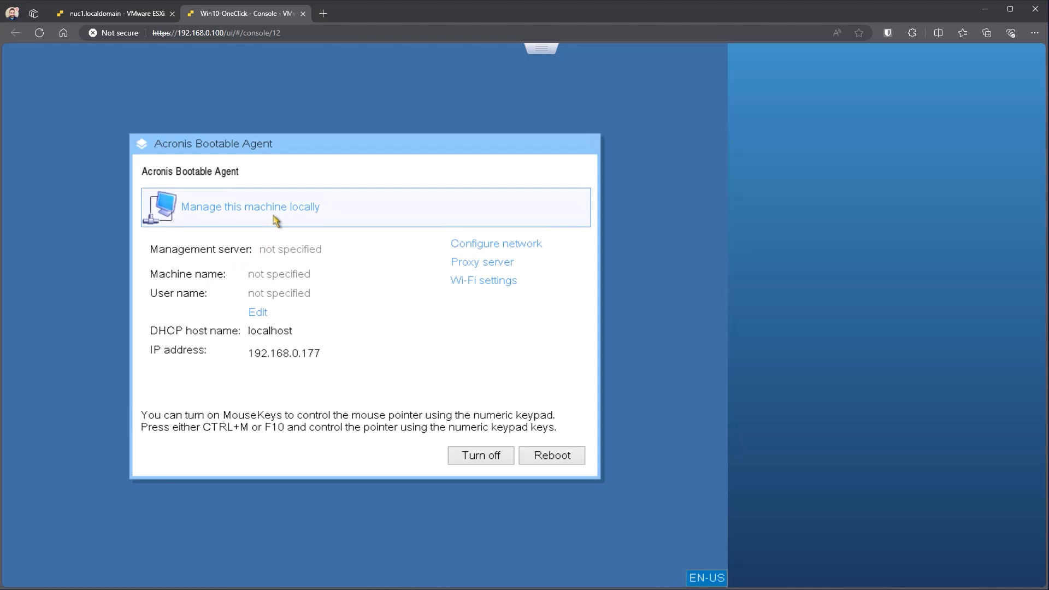
left_click(250, 206)
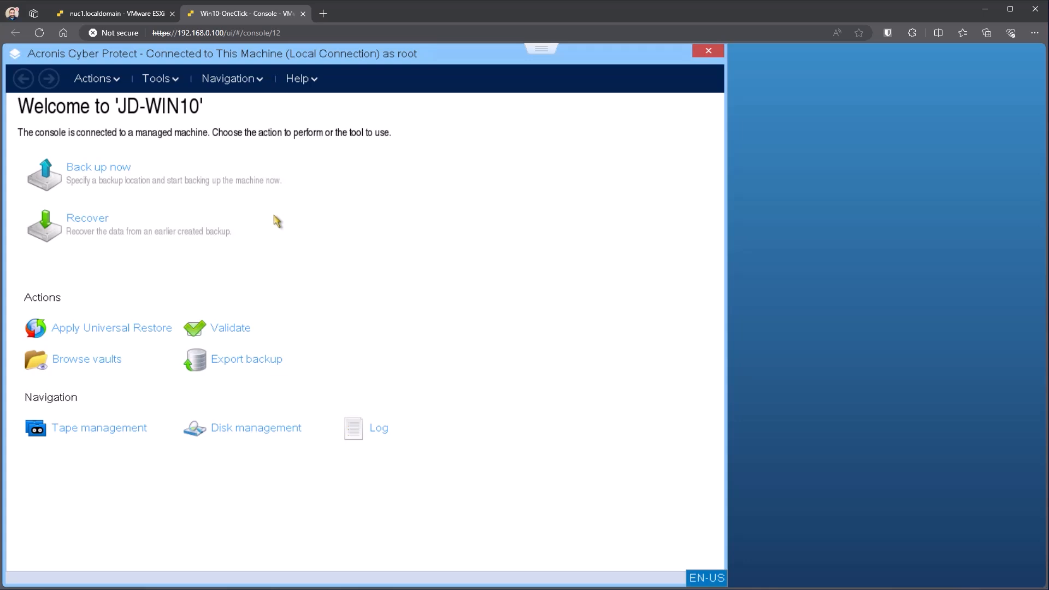
mouse_move(75, 249)
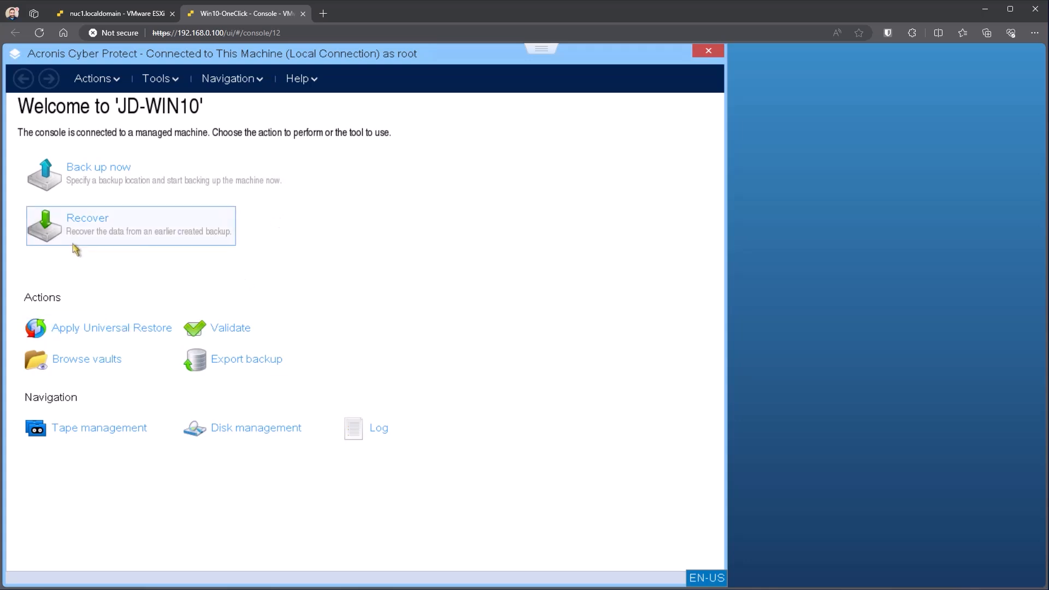
Step: Start a data recovery and open the browser for the backup location
left_click(86, 226)
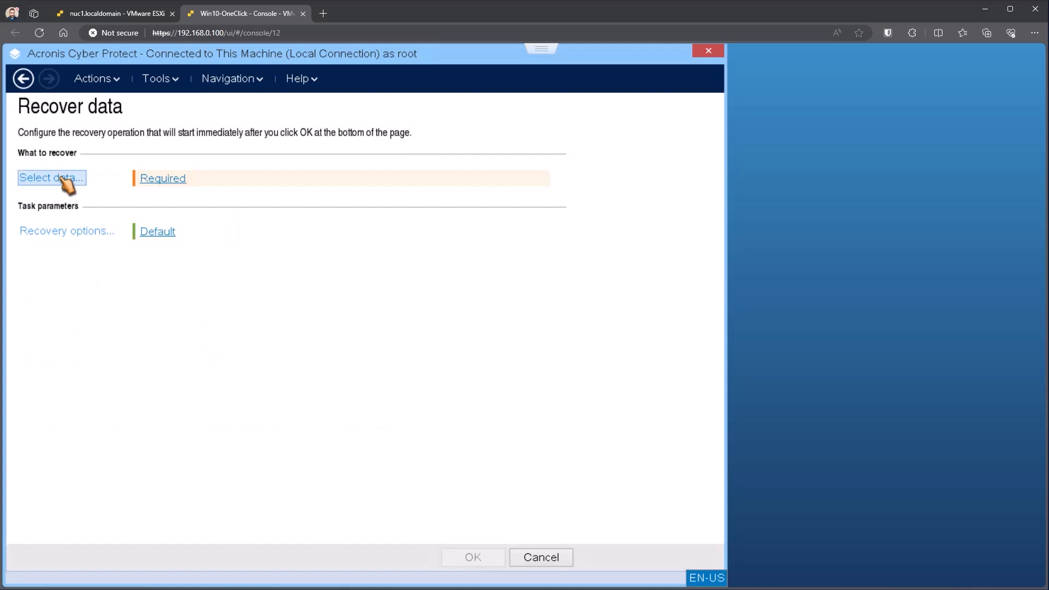
left_click(51, 177)
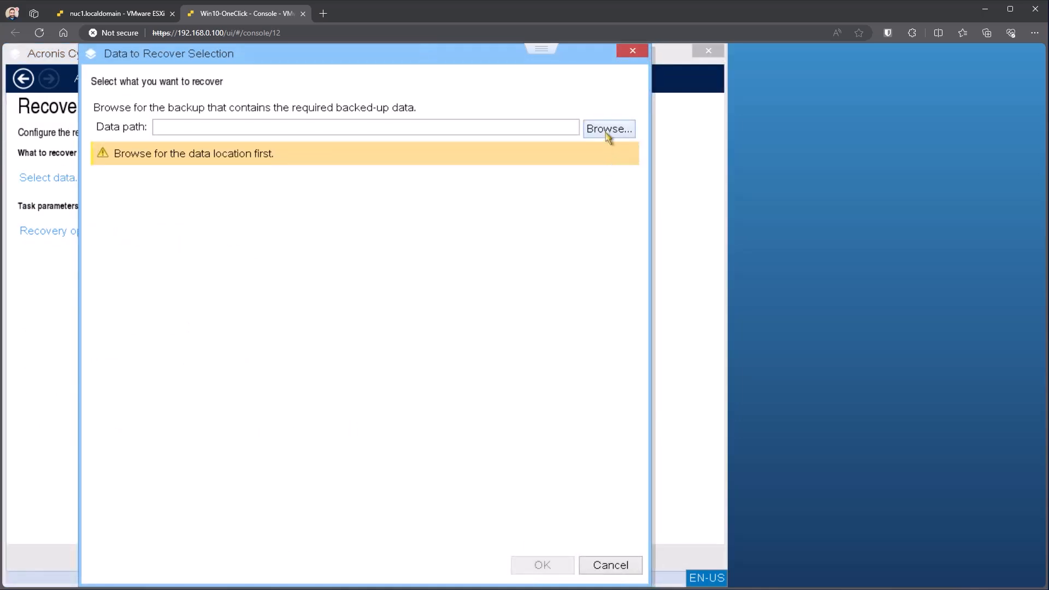
left_click(607, 128)
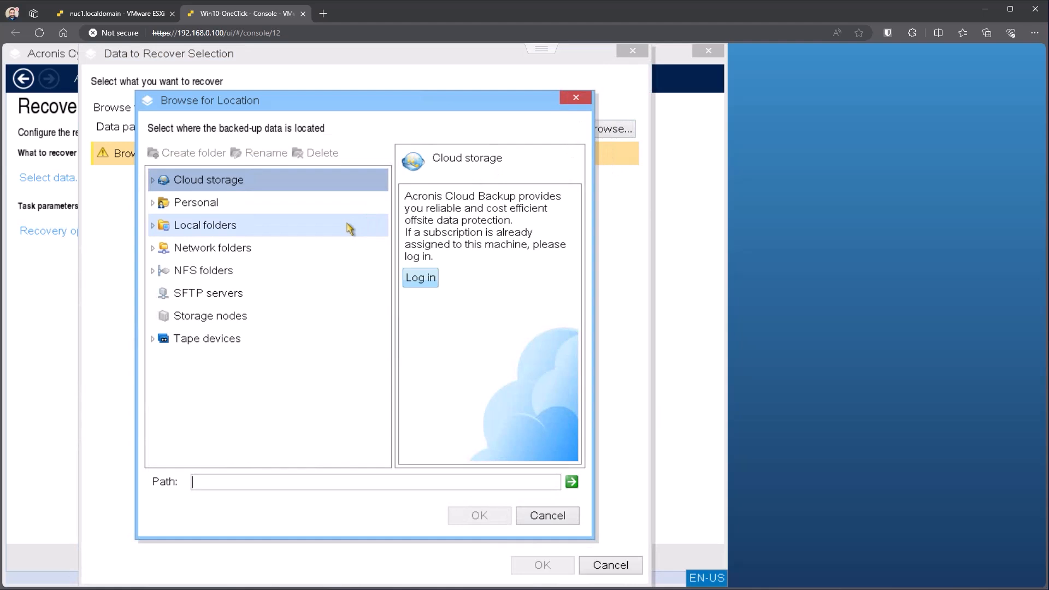
Step: Expand Network folders and enter the path \\192.168.0.5\
left_click(212, 247)
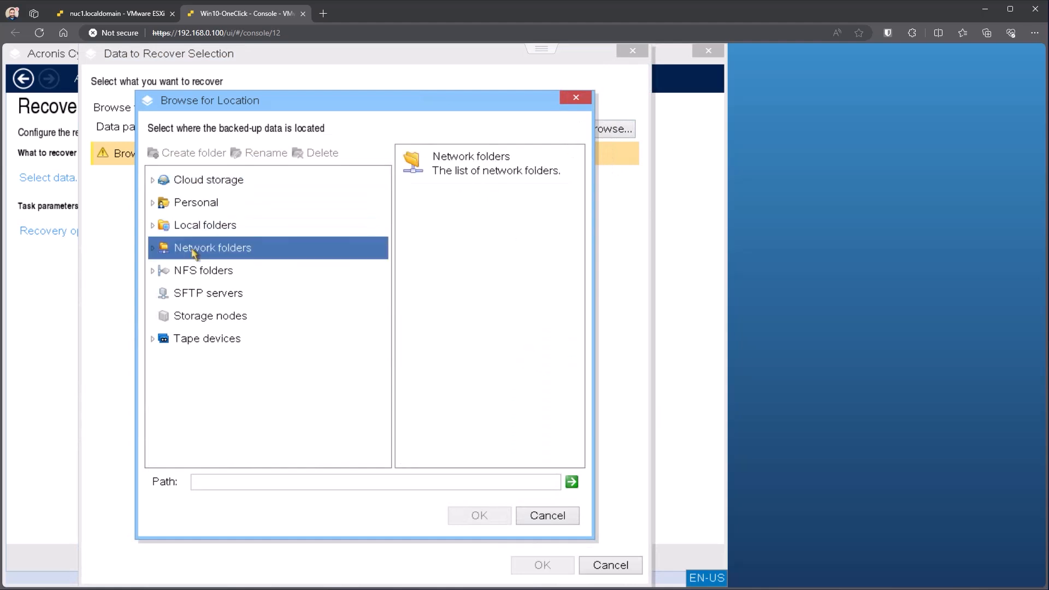
left_click(153, 247)
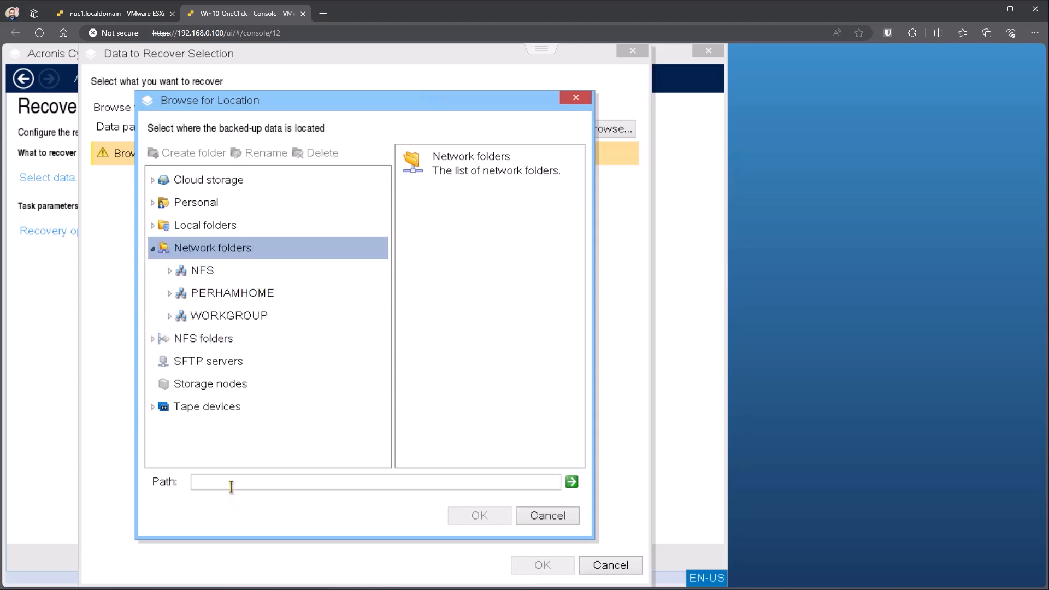
type("\\\\1218")
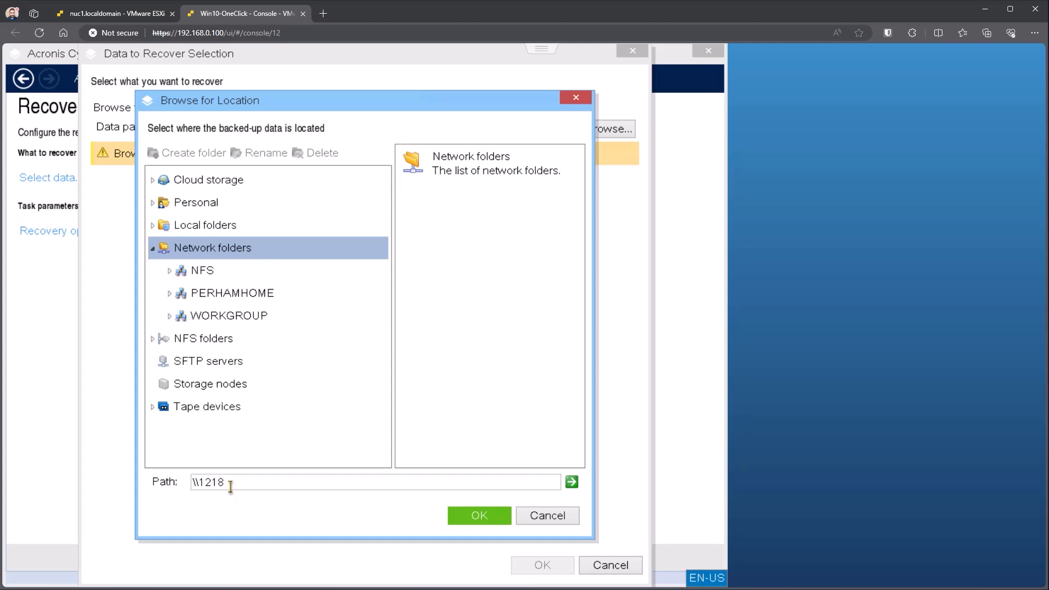
key("Backspace")
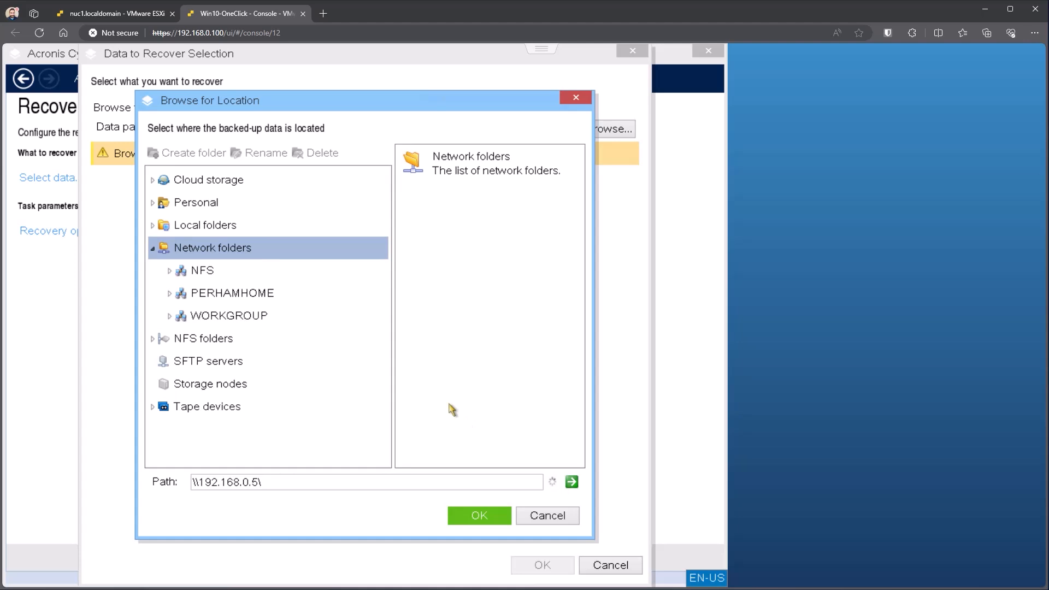
Step: Connect to the server at 192.168.0.5 and sign in with the password
left_click(571, 482)
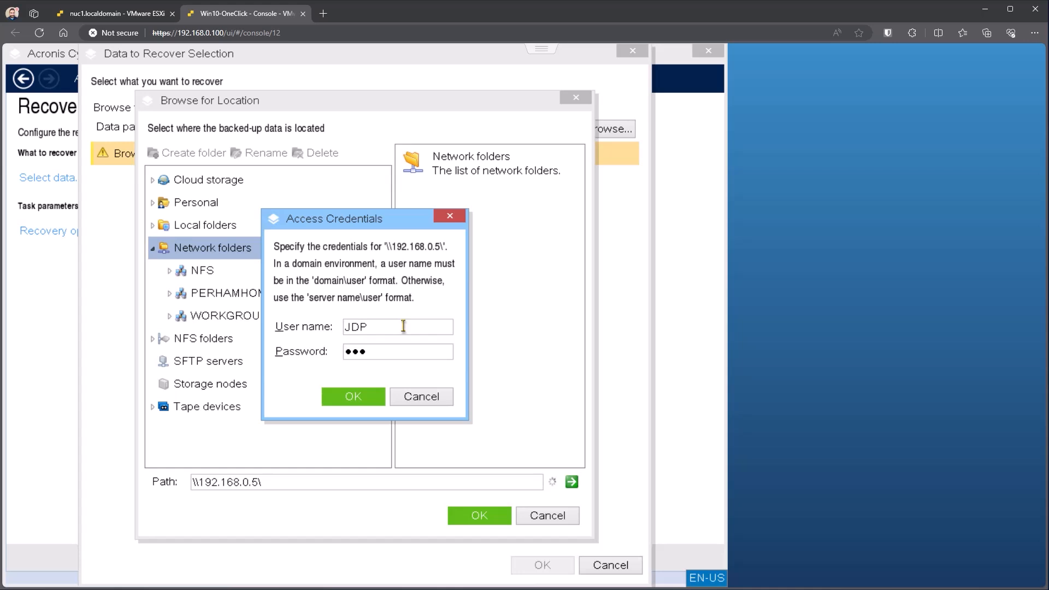
type("password")
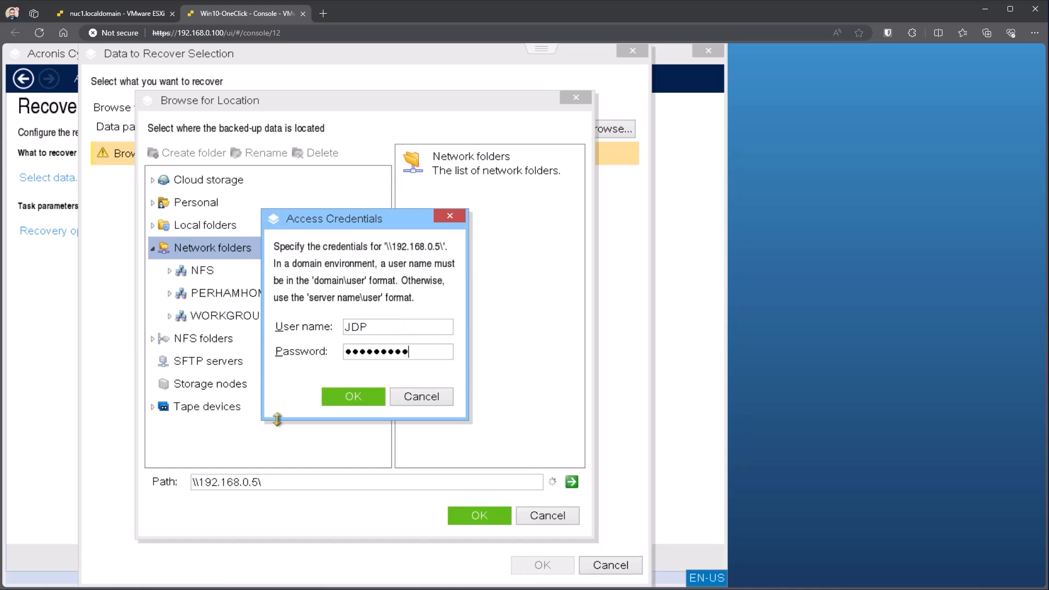
left_click(352, 396)
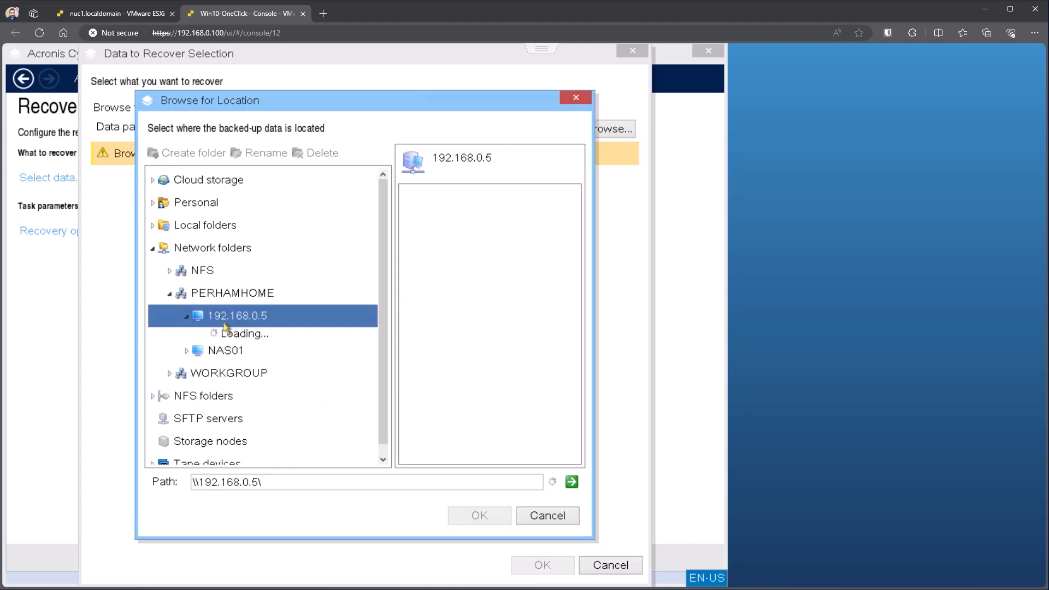
mouse_move(268, 337)
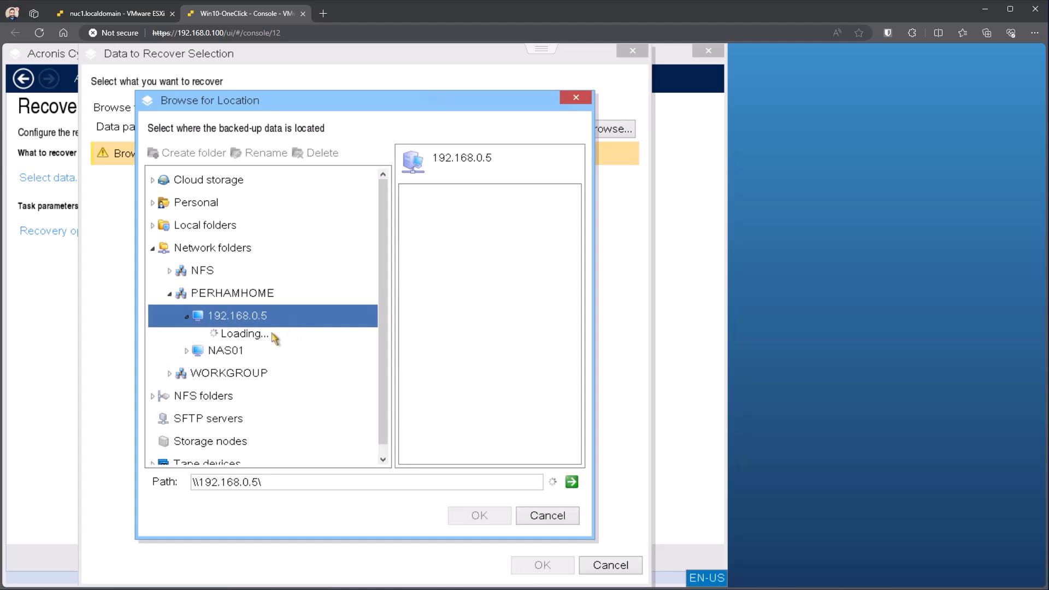
mouse_move(268, 343)
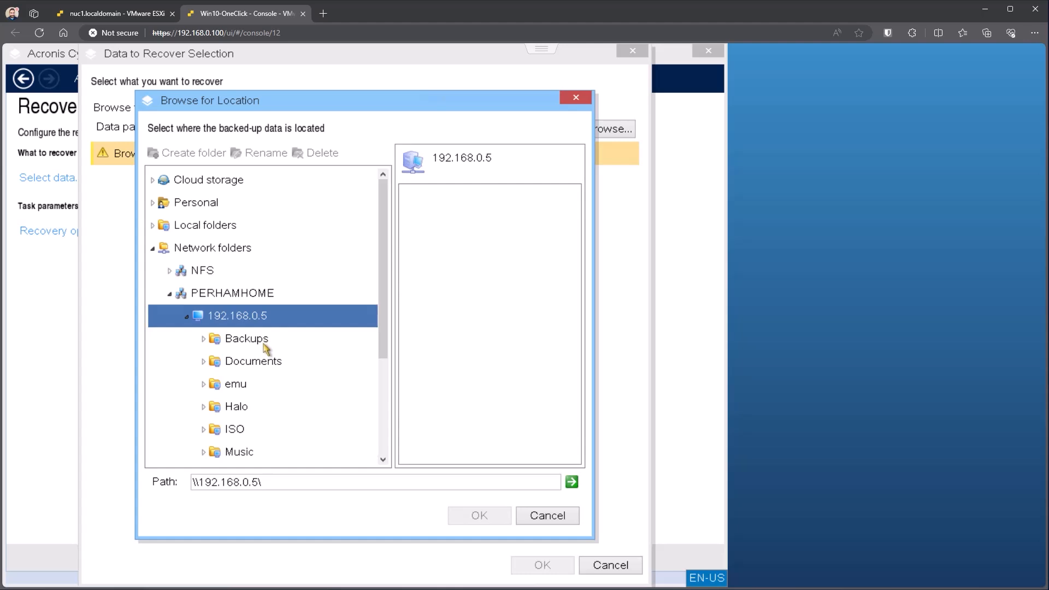
Step: Select the Backups folder on 192.168.0.5 as the backup location
left_click(204, 338)
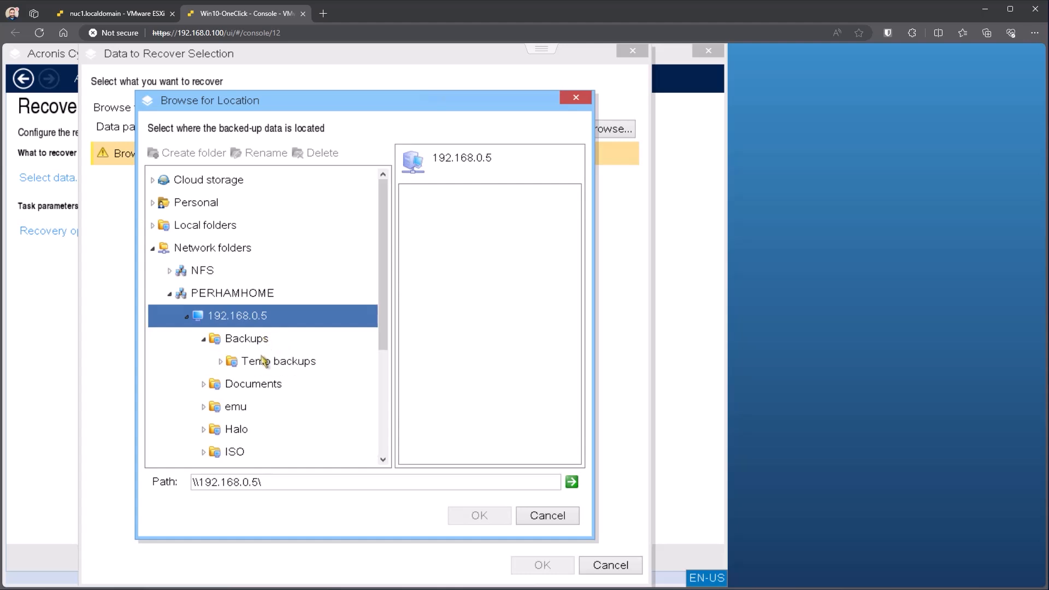
left_click(247, 338)
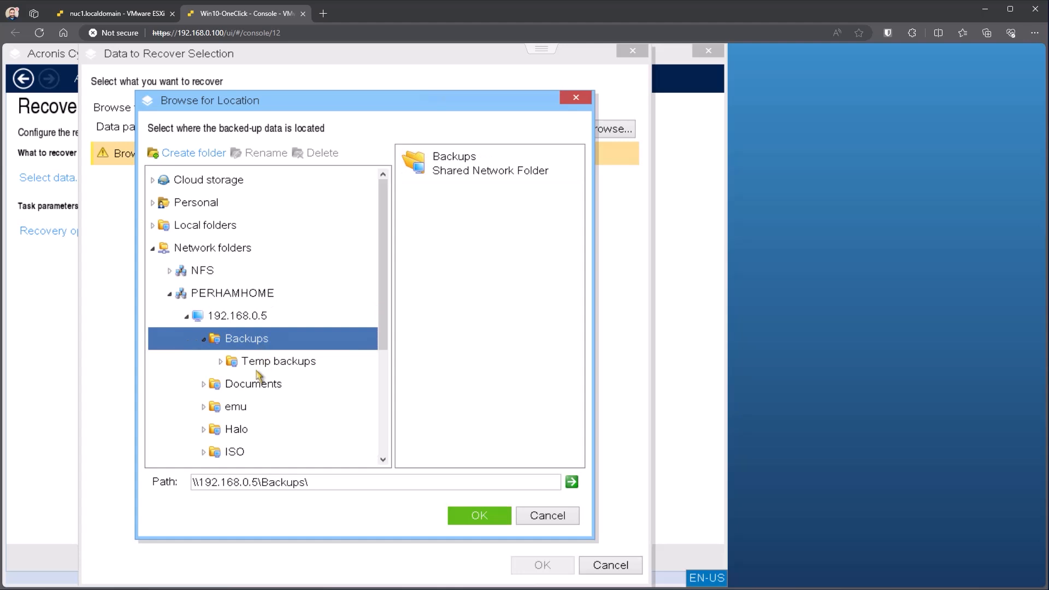
left_click(253, 383)
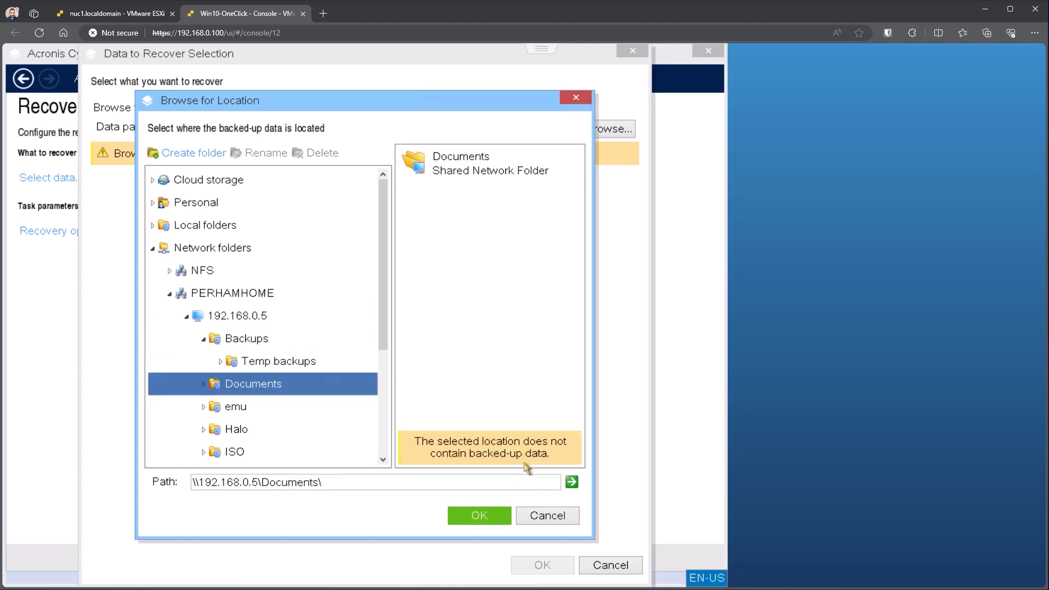
left_click(247, 338)
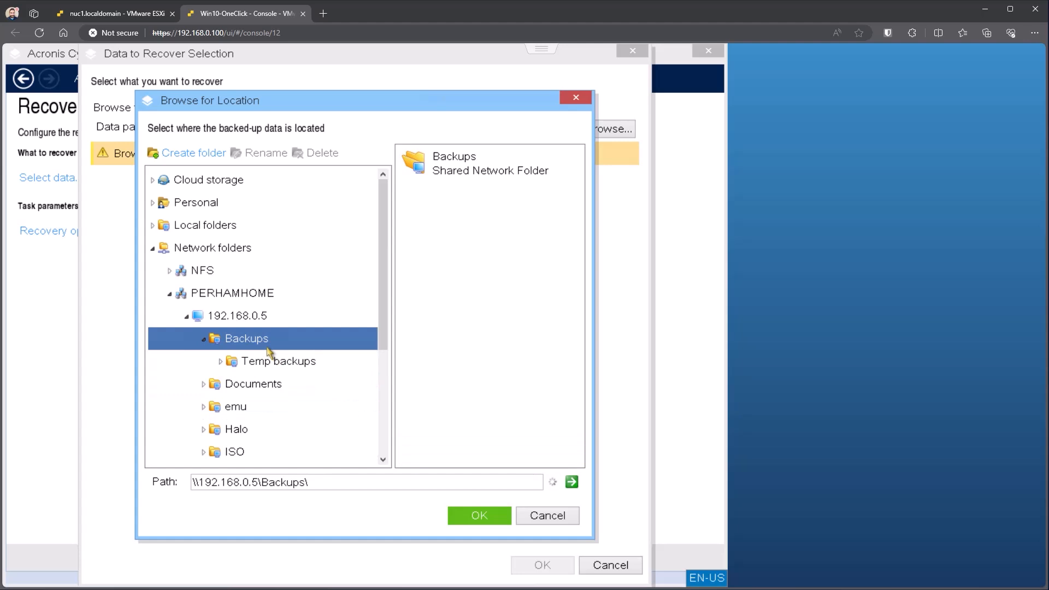
left_click(479, 515)
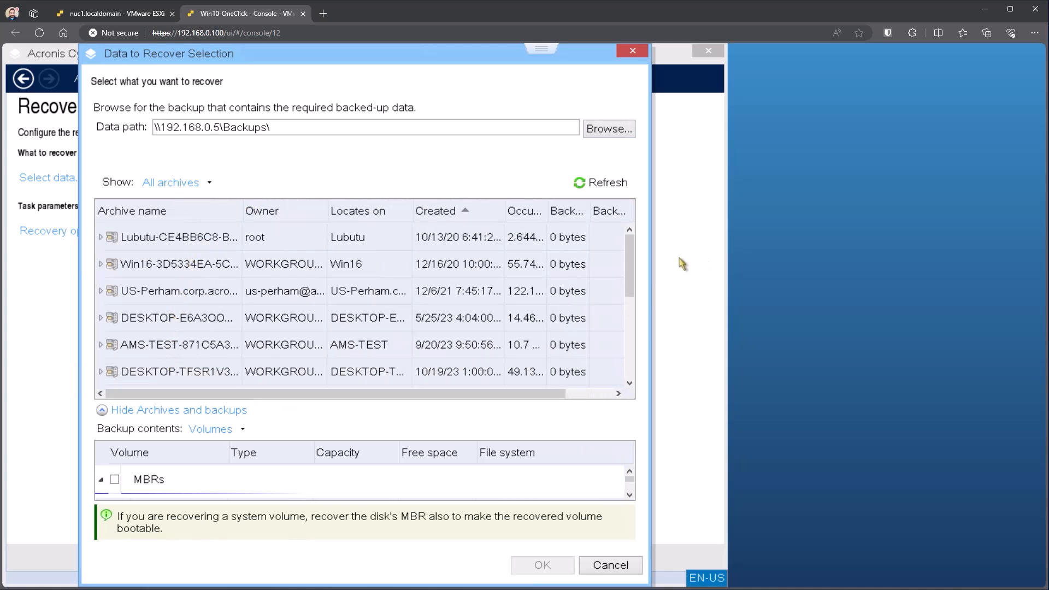
Step: Expand the DESKTOP-E6A3OO archive, pick Backup #1, and hide the archives list
scroll("down", 3)
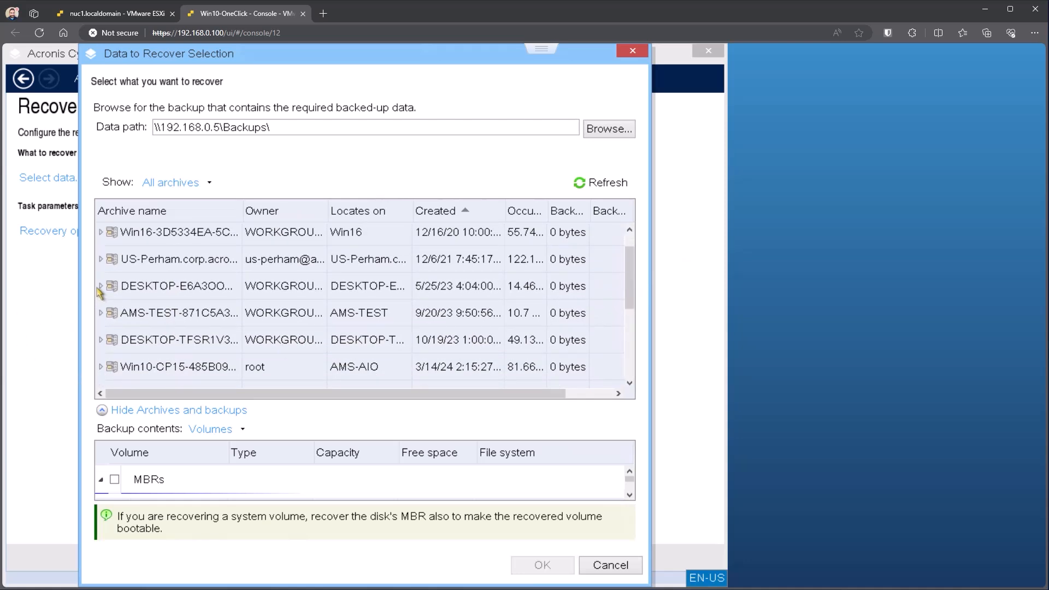
left_click(100, 286)
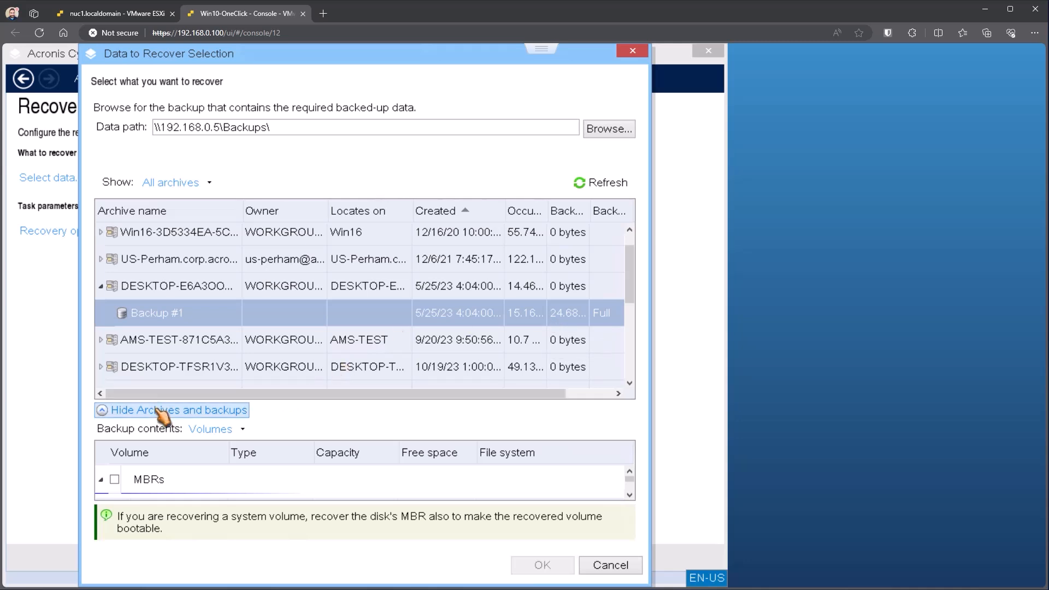
left_click(177, 409)
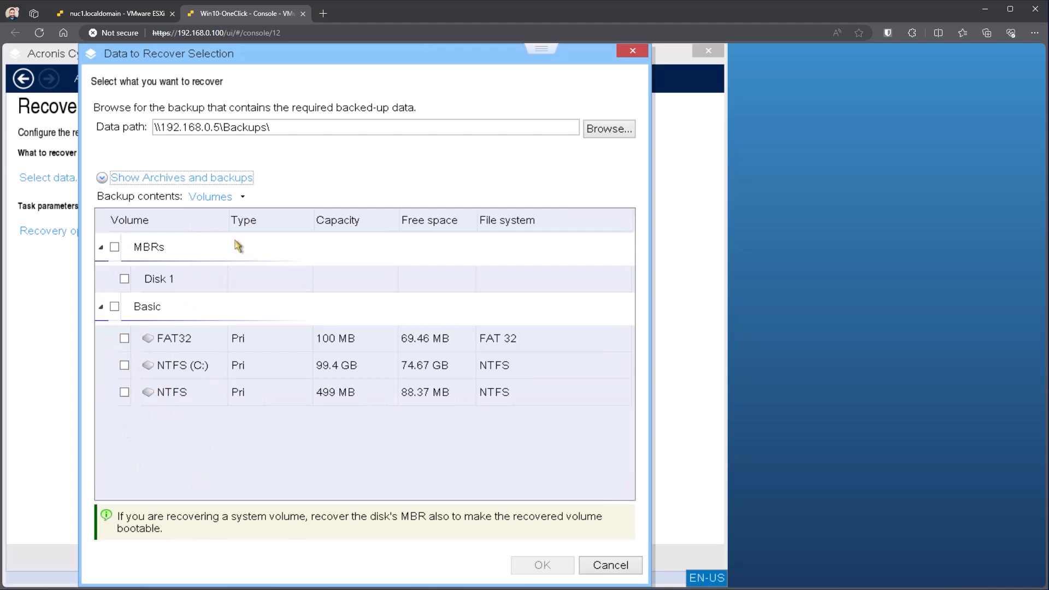
Step: Show backup contents as Disks, tick Disk 1 (Basic, GPT, 100 GB), and confirm
left_click(215, 196)
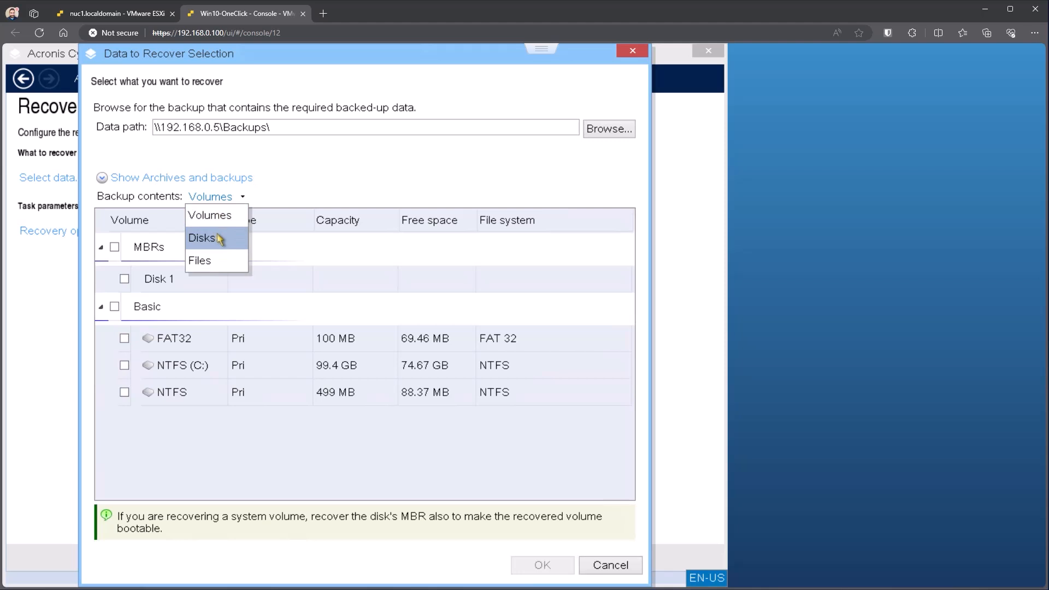
left_click(201, 237)
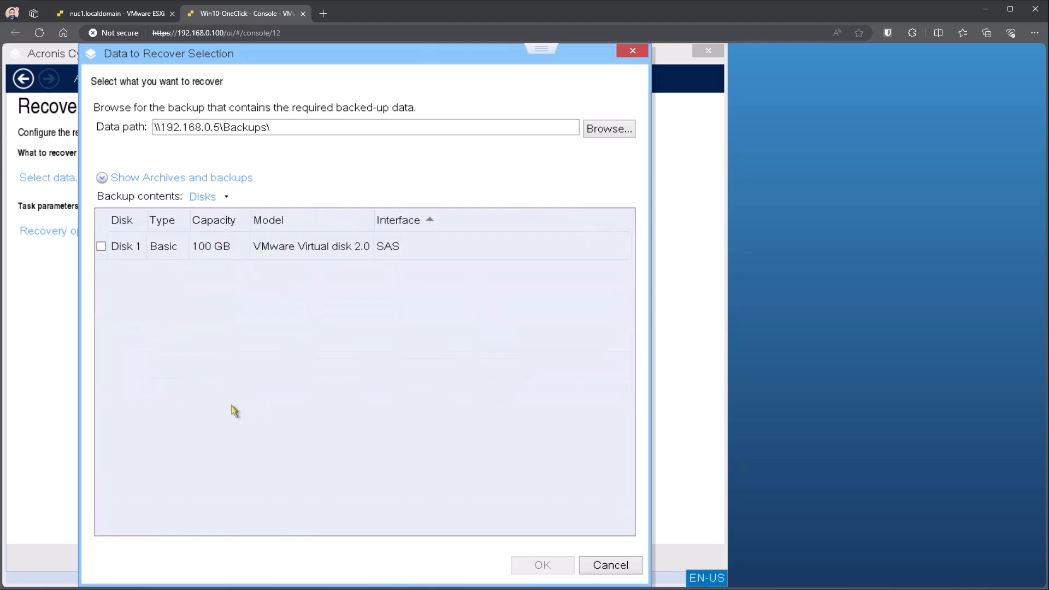
mouse_move(179, 324)
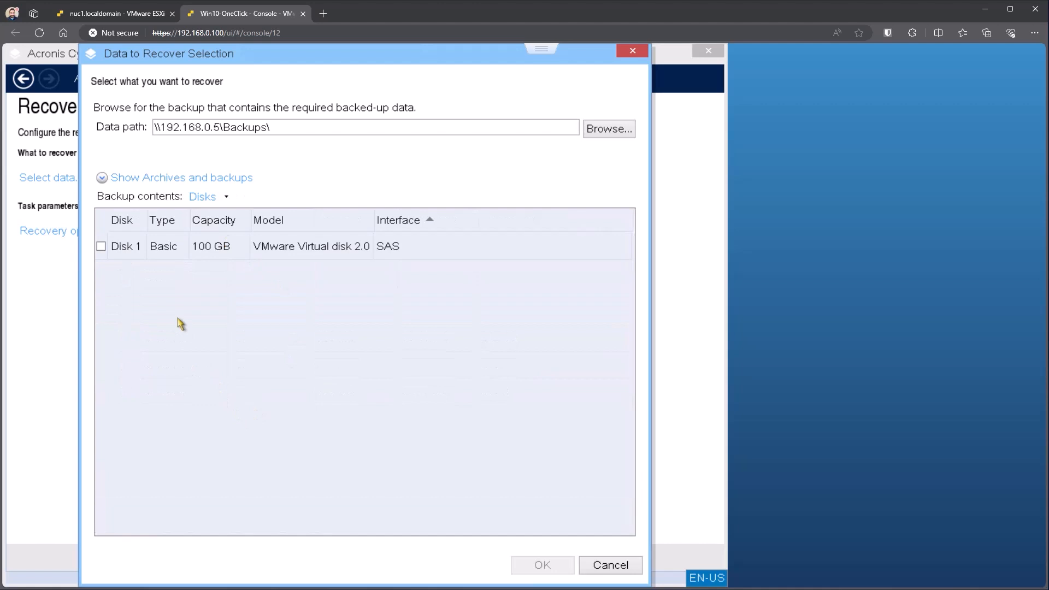
left_click(101, 247)
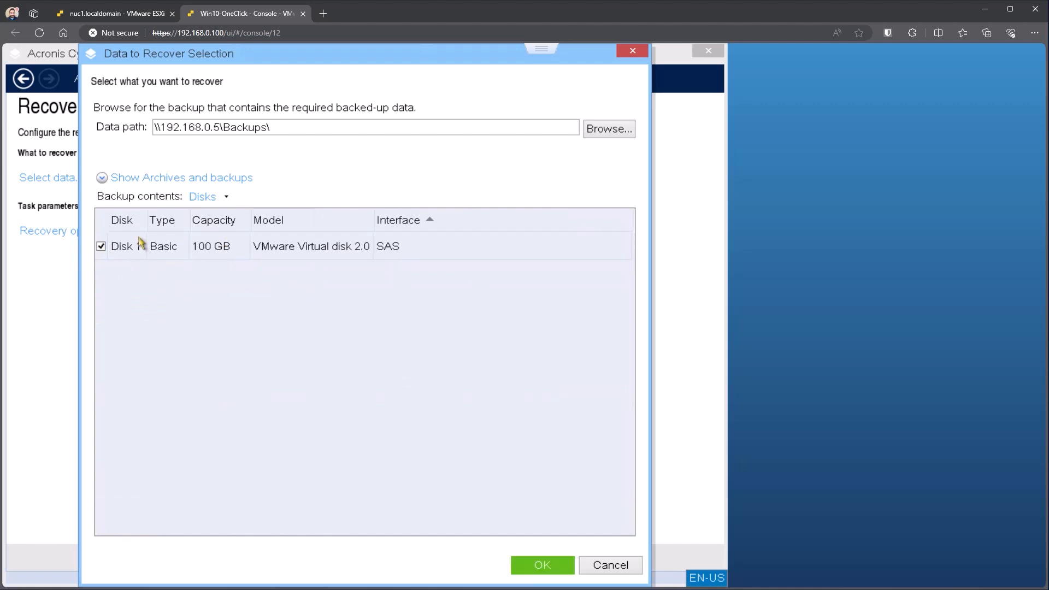
left_click(208, 196)
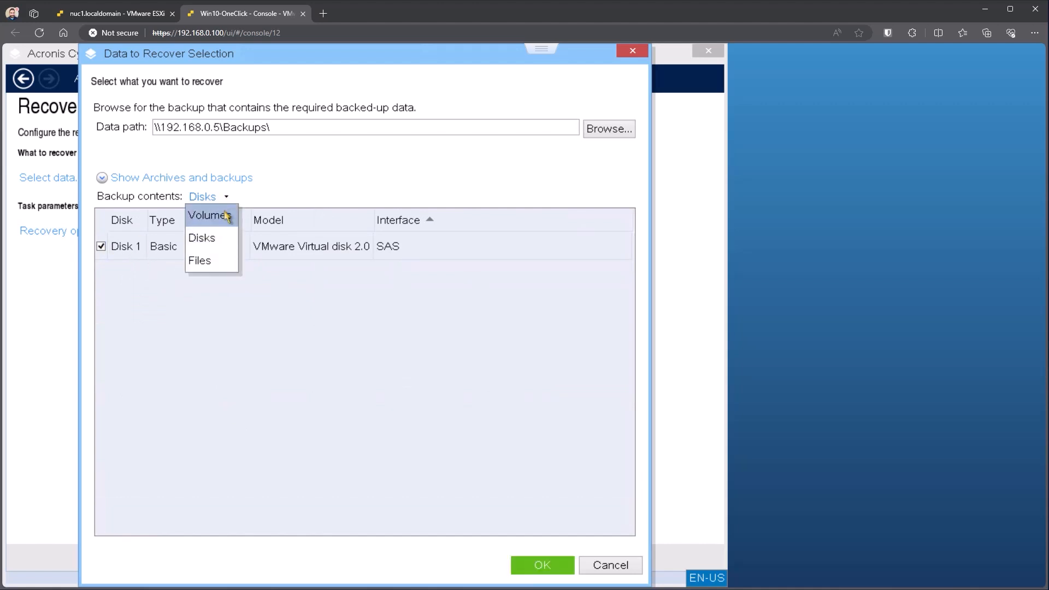
left_click(202, 237)
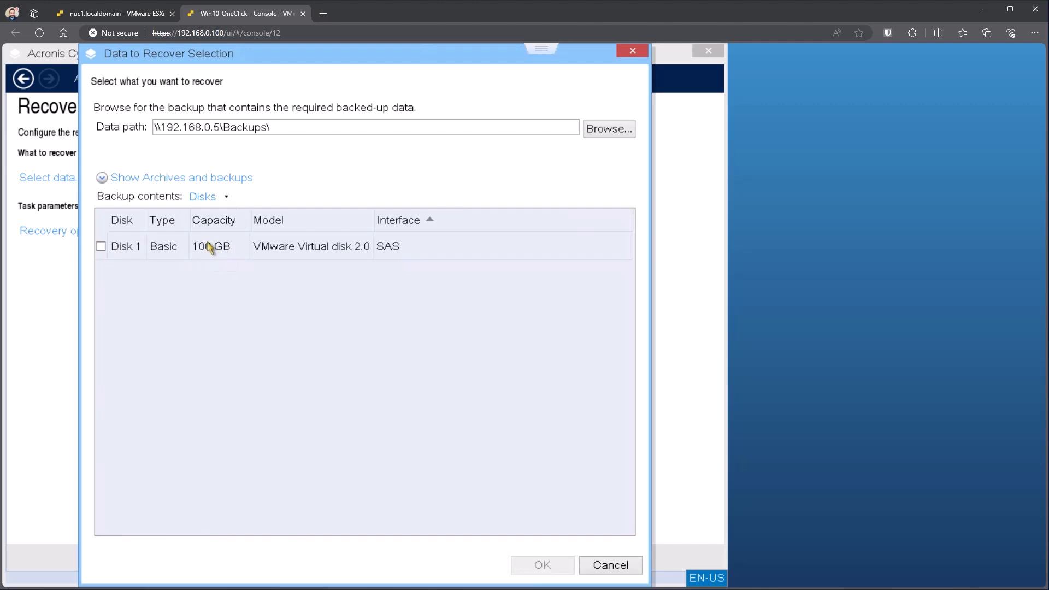
left_click(101, 246)
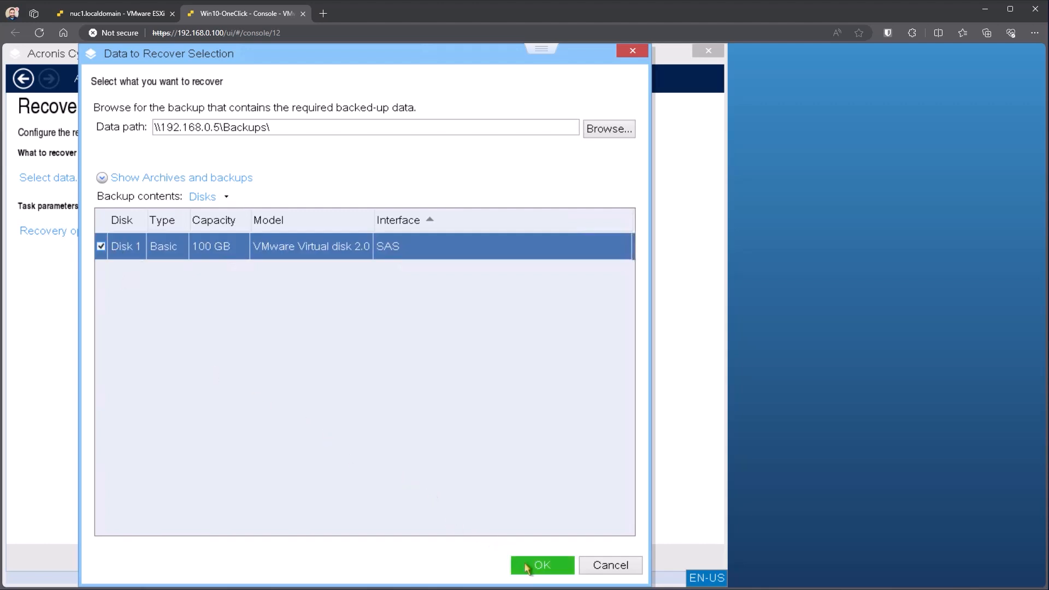
left_click(542, 564)
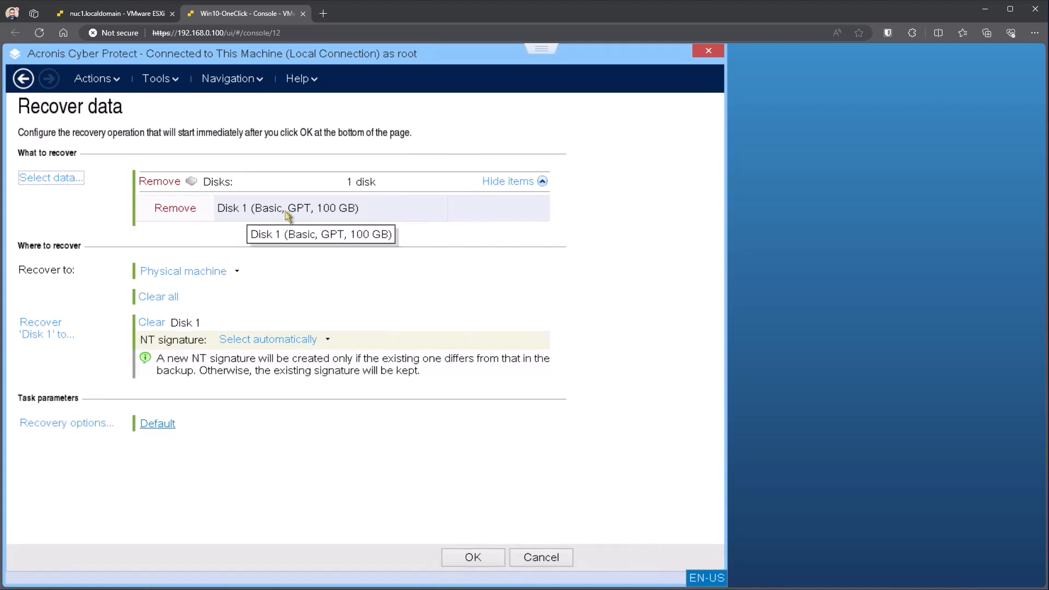
mouse_move(363, 370)
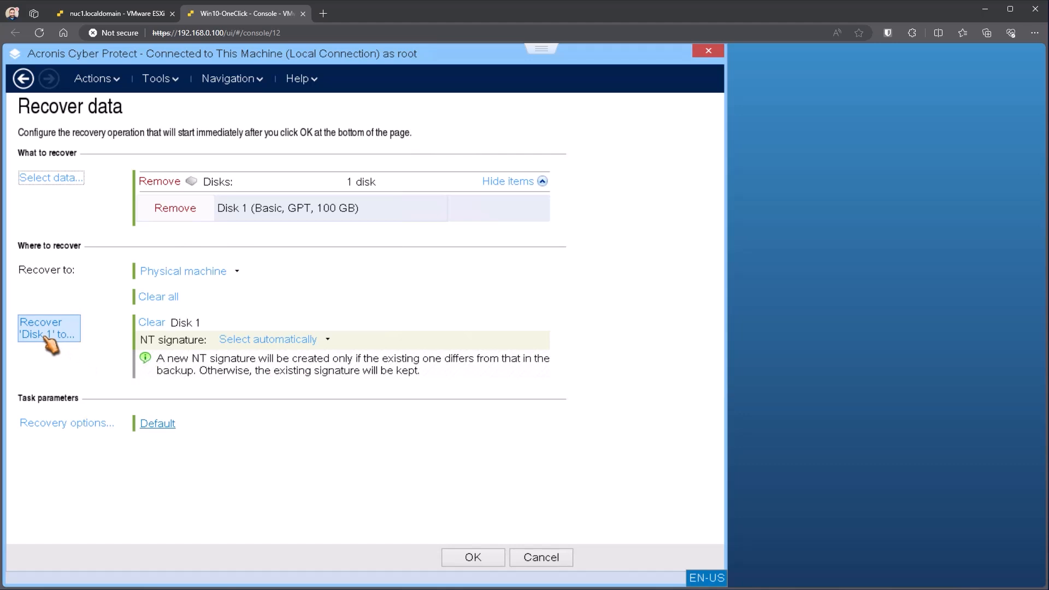
mouse_move(204, 337)
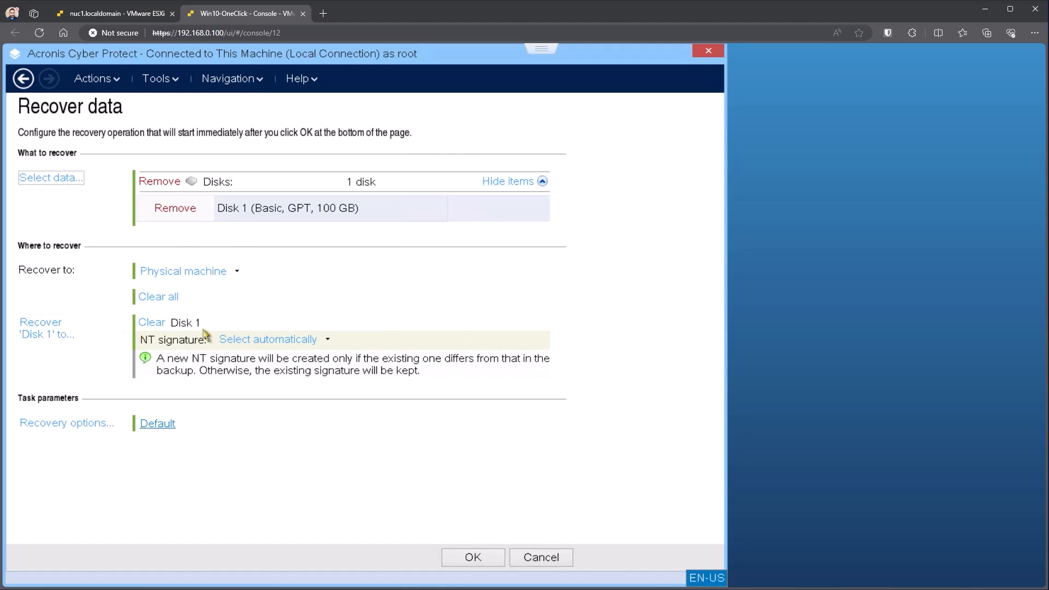
mouse_move(203, 335)
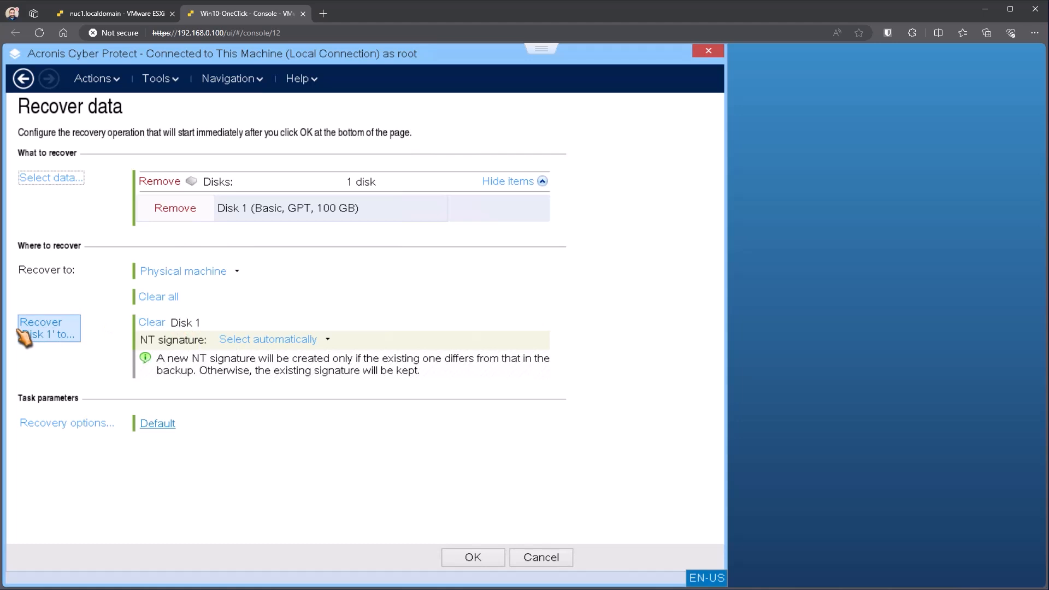
Step: Open the destination disk selection for the backed-up Disk 1
left_click(47, 327)
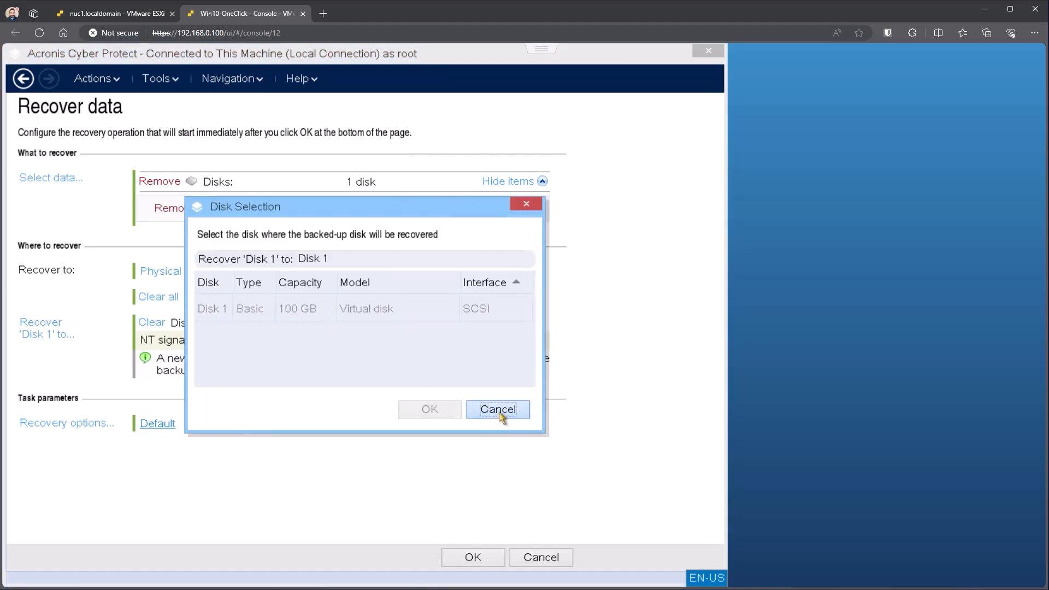
Step: Cancel Disk Selection, clear all destinations, and set Disk 1 as the destination again
left_click(498, 408)
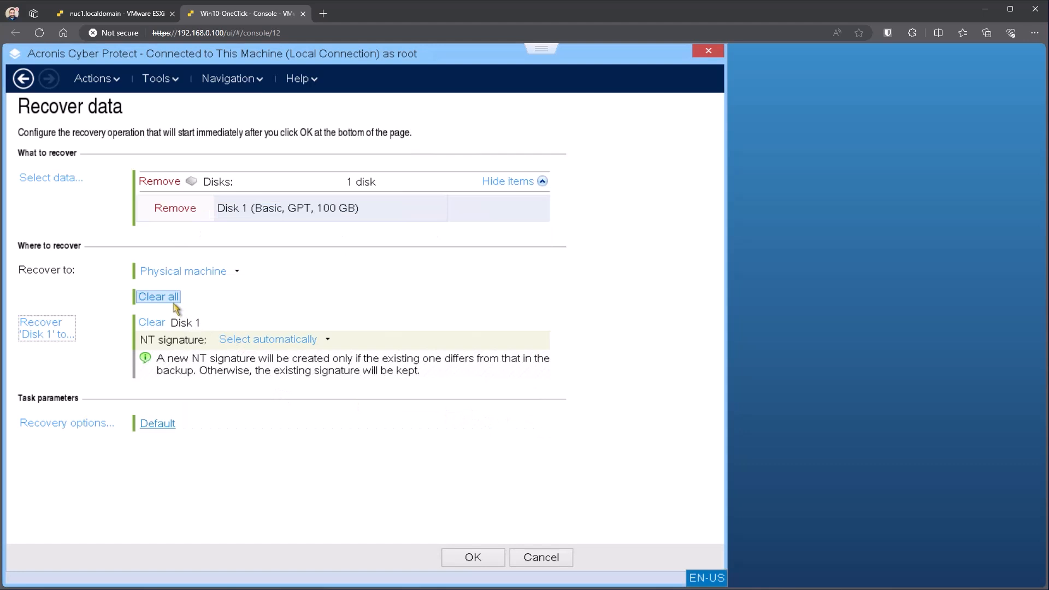
left_click(158, 296)
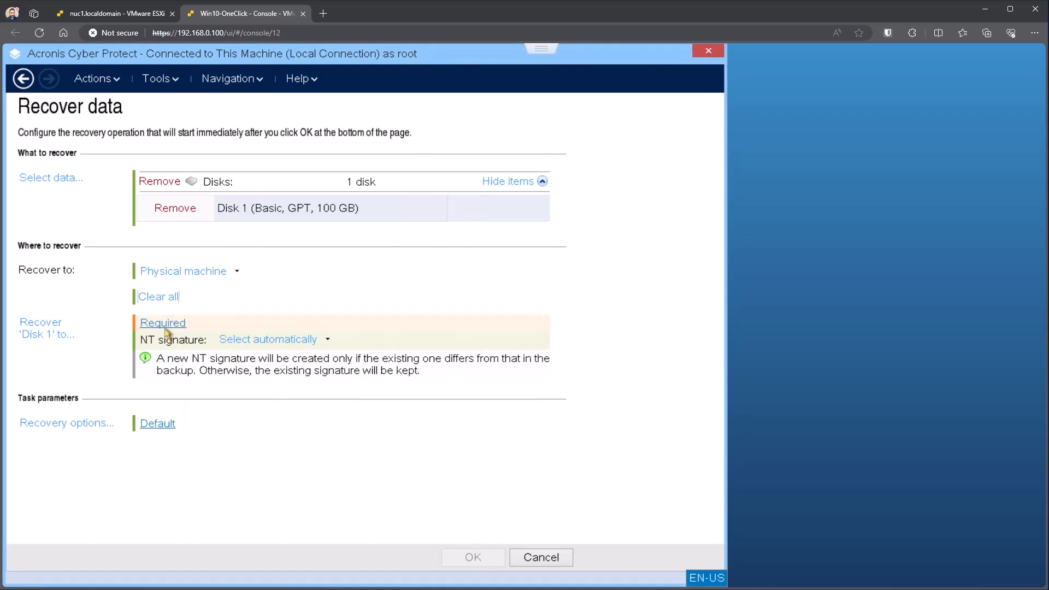
left_click(163, 323)
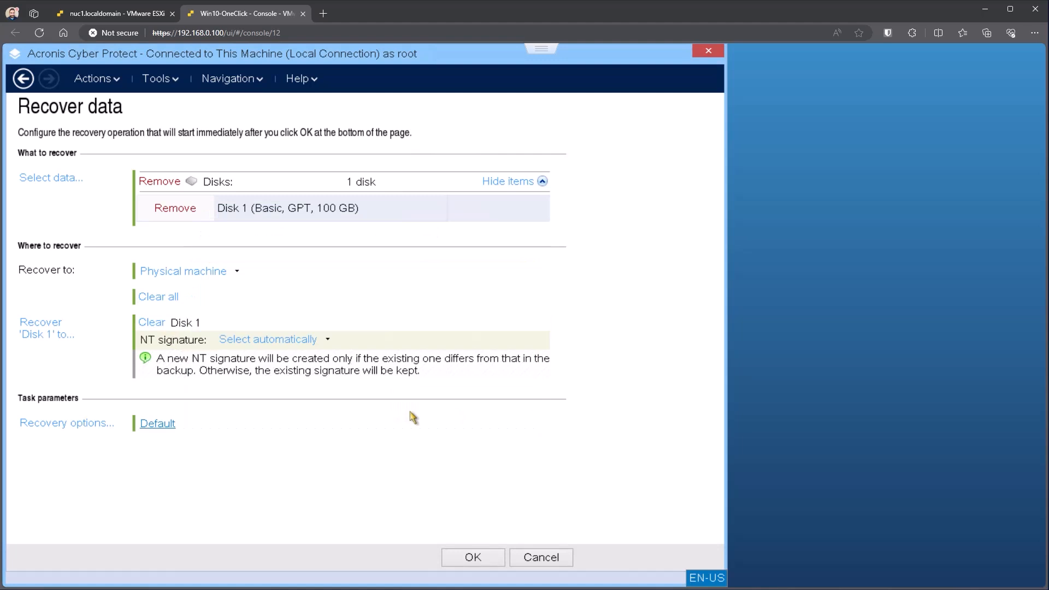
mouse_move(290, 386)
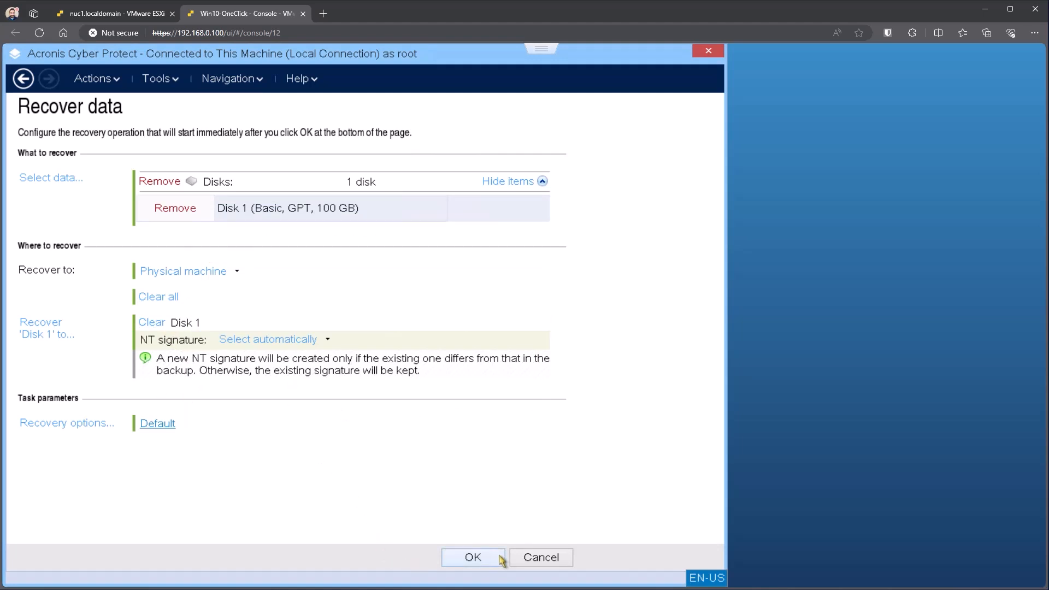
mouse_move(301, 486)
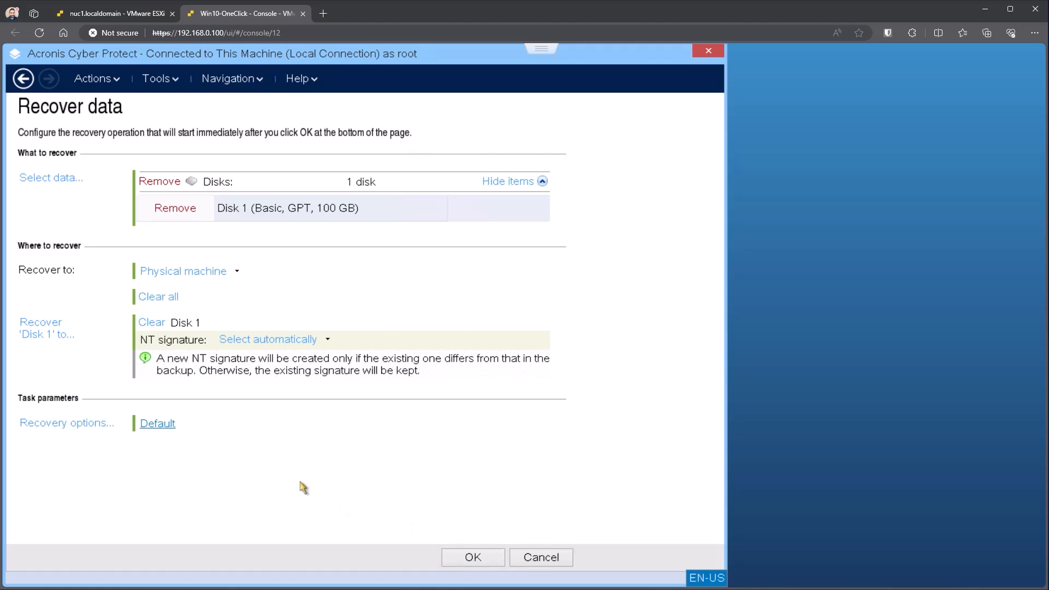
left_click(66, 423)
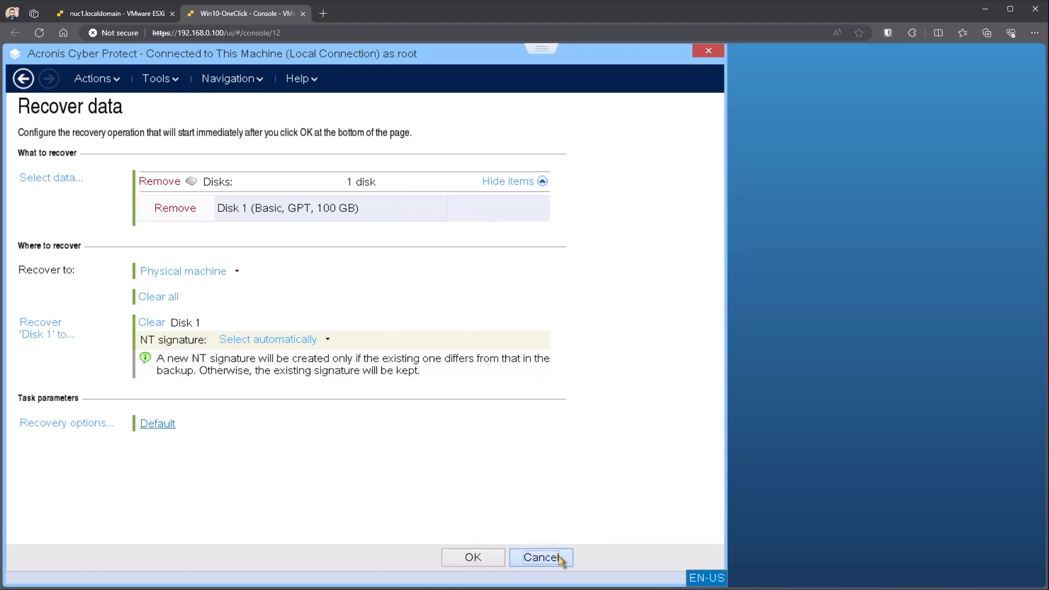
Step: Cancel the Recover data task and return to the JD-WIN10 welcome page
left_click(541, 557)
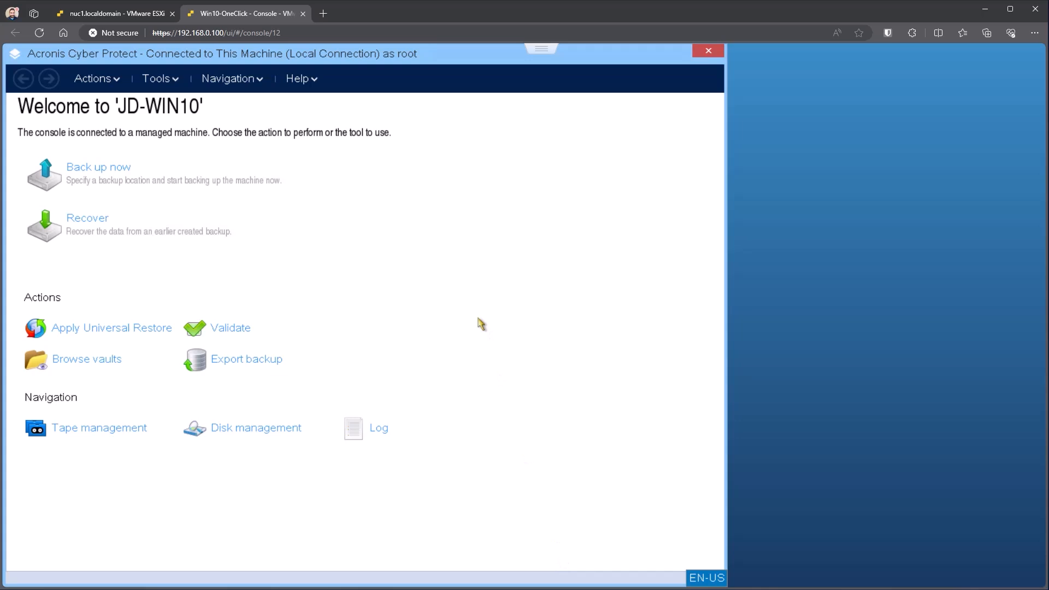
mouse_move(459, 323)
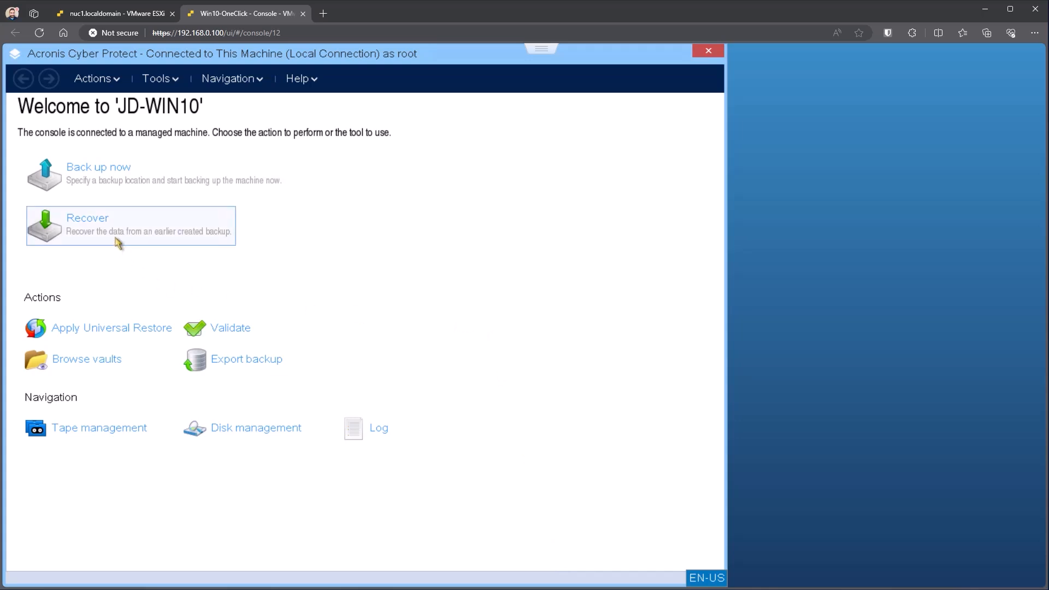
mouse_move(441, 515)
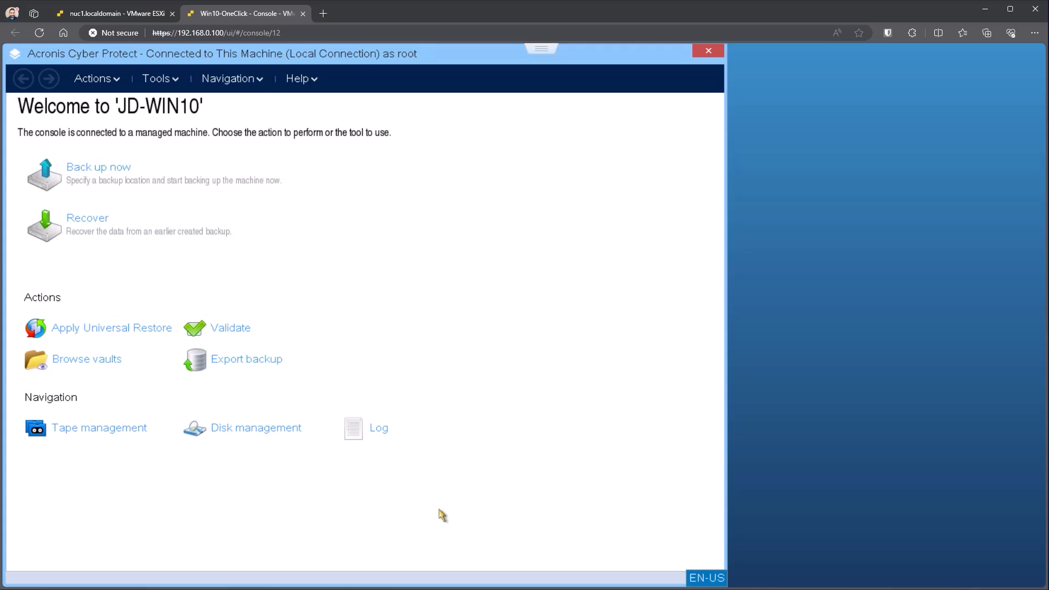
mouse_move(111, 328)
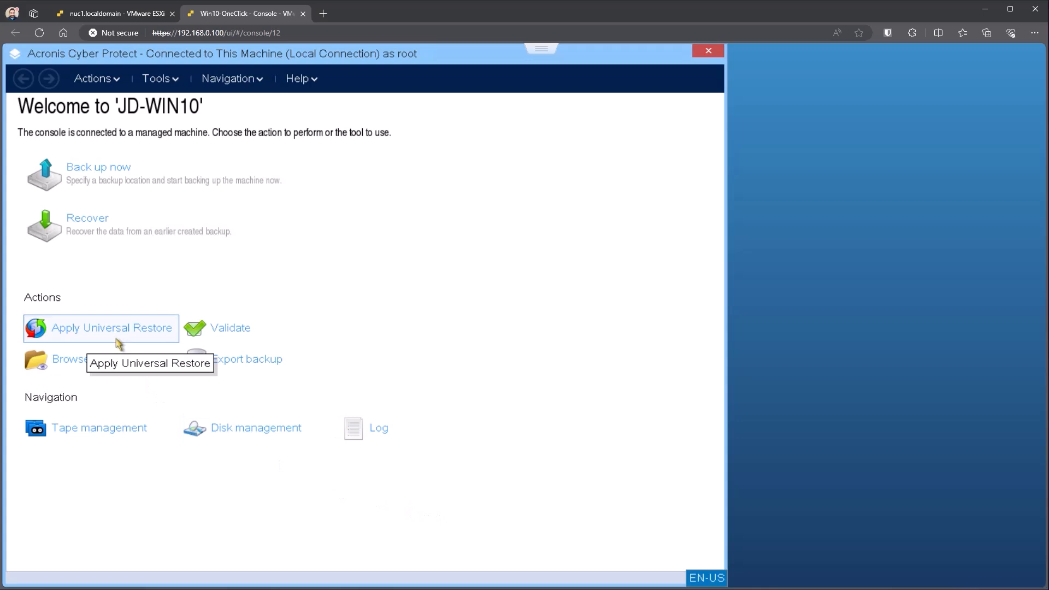
mouse_move(131, 238)
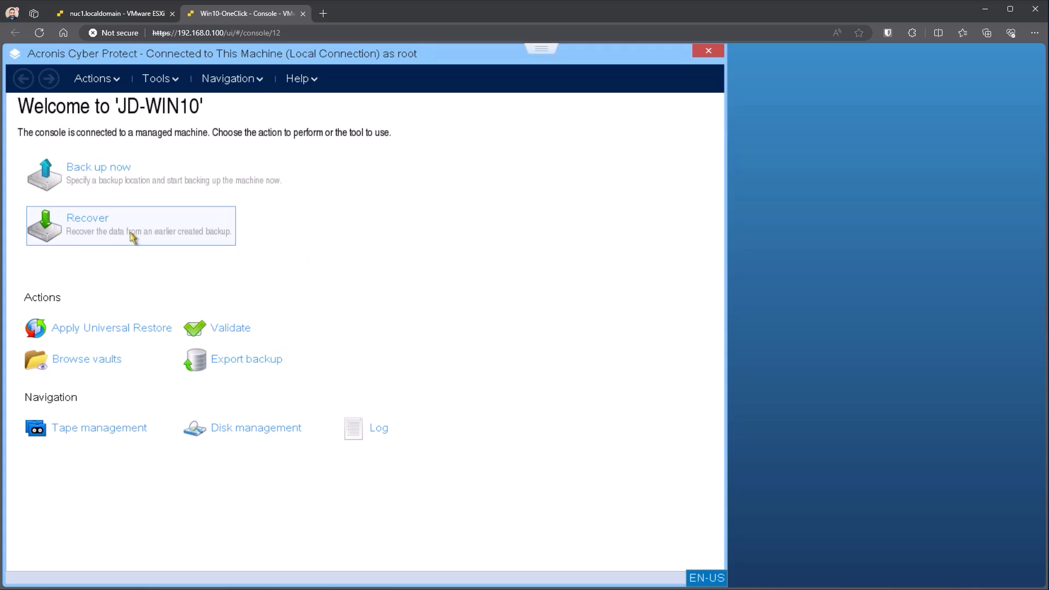
mouse_move(117, 306)
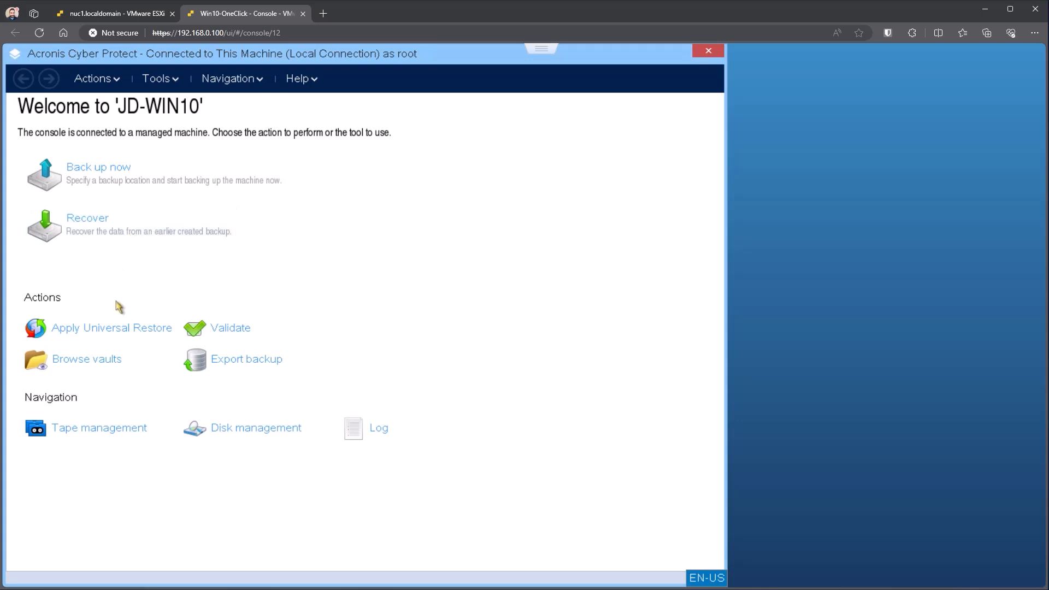
left_click(111, 327)
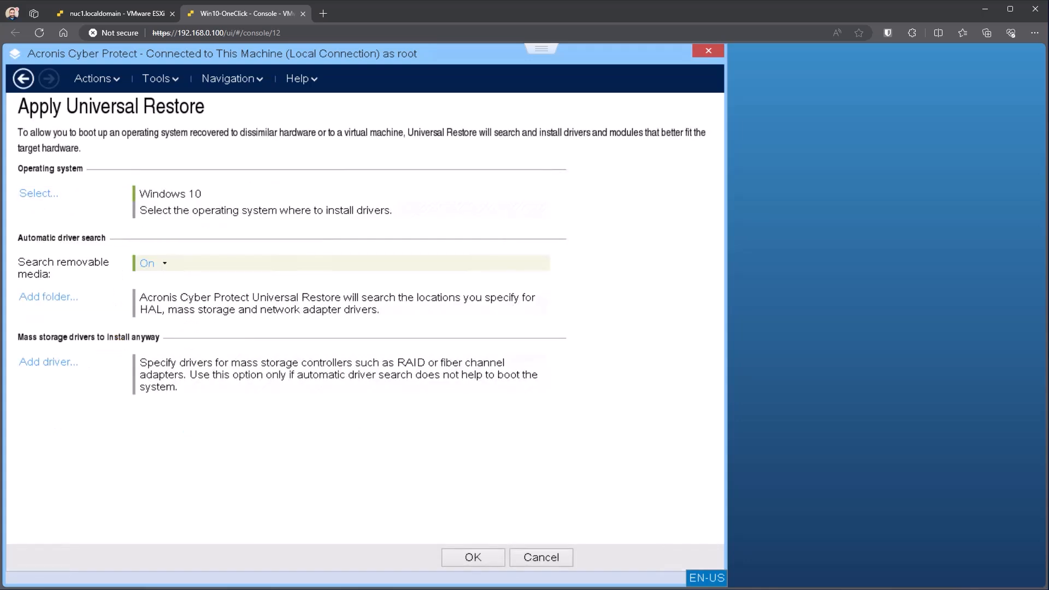
mouse_move(201, 202)
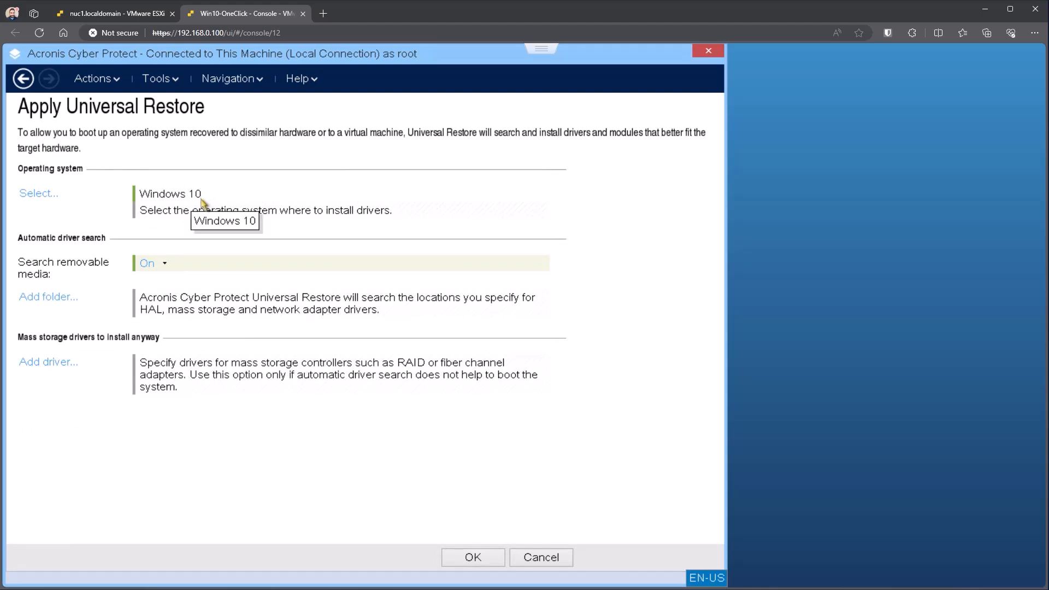
mouse_move(203, 204)
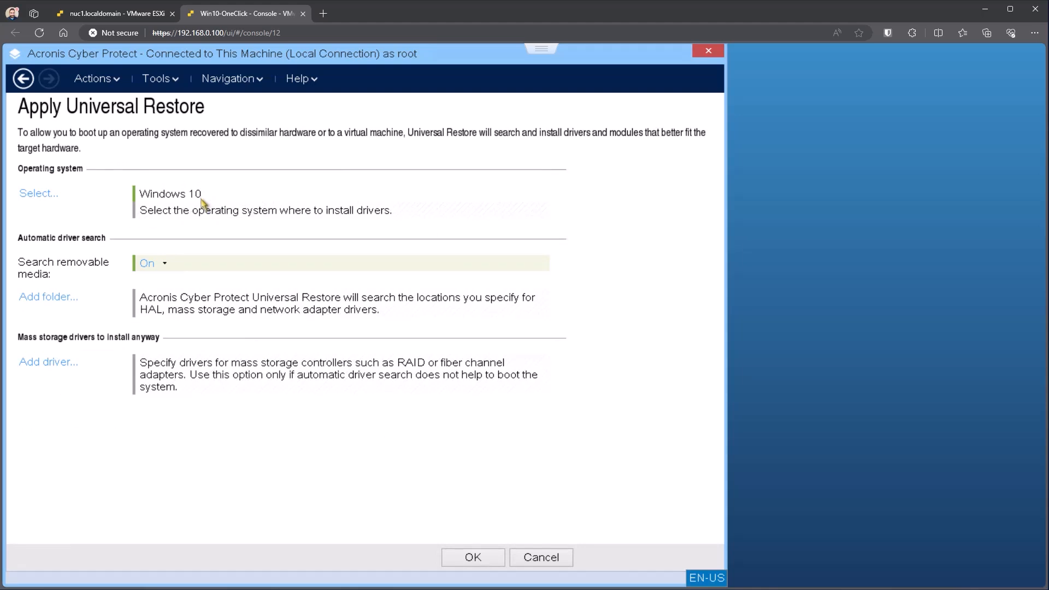
mouse_move(152, 255)
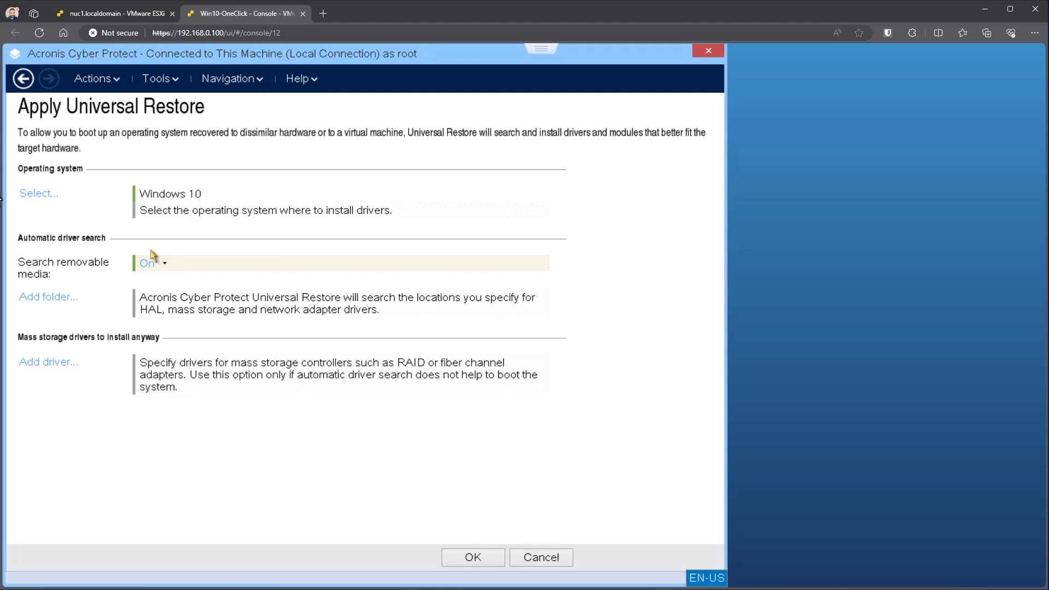
mouse_move(191, 259)
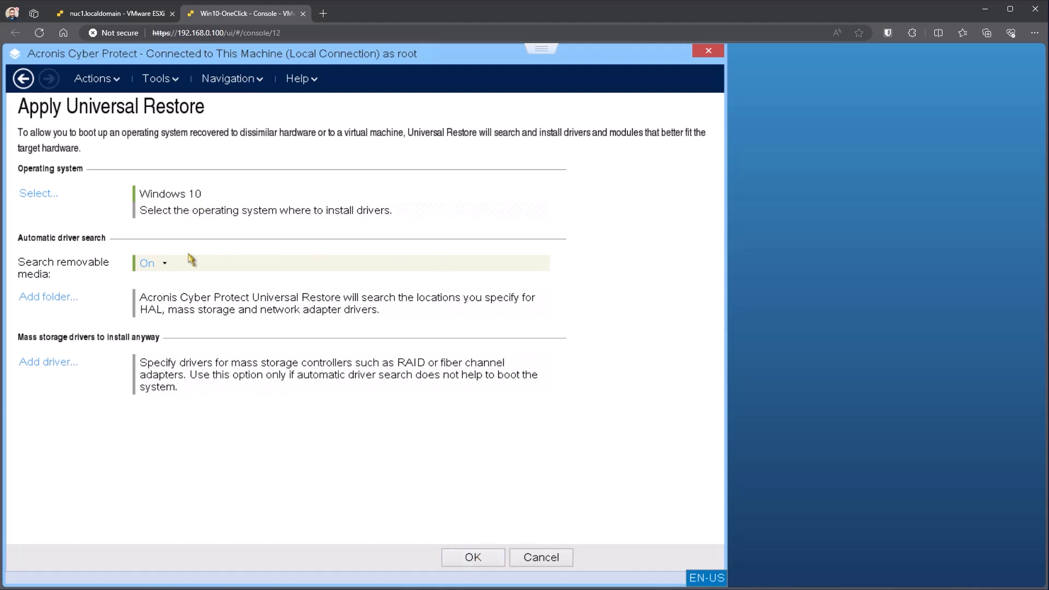
mouse_move(96, 284)
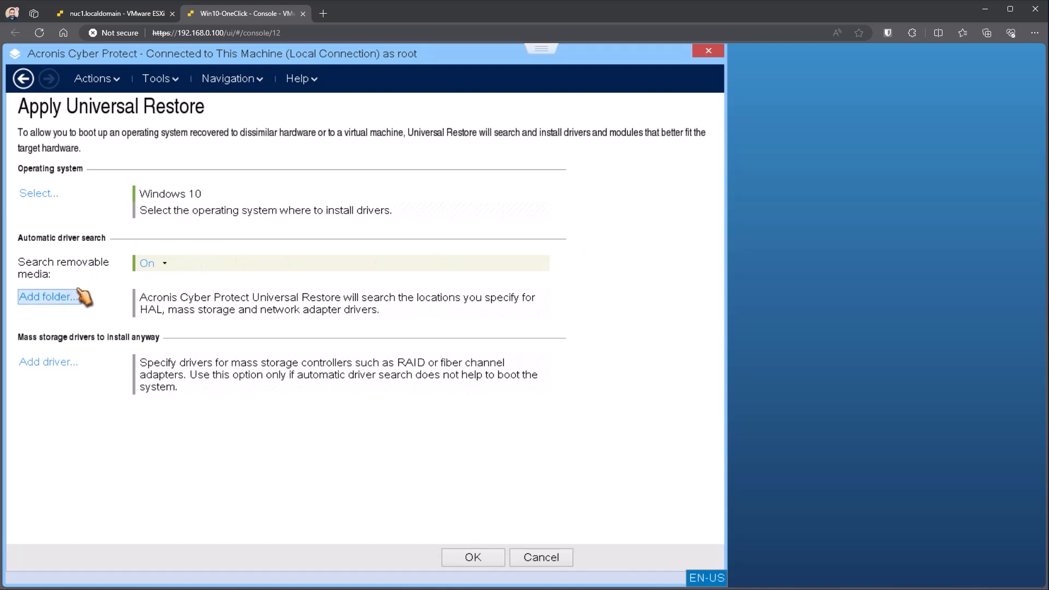
mouse_move(132, 313)
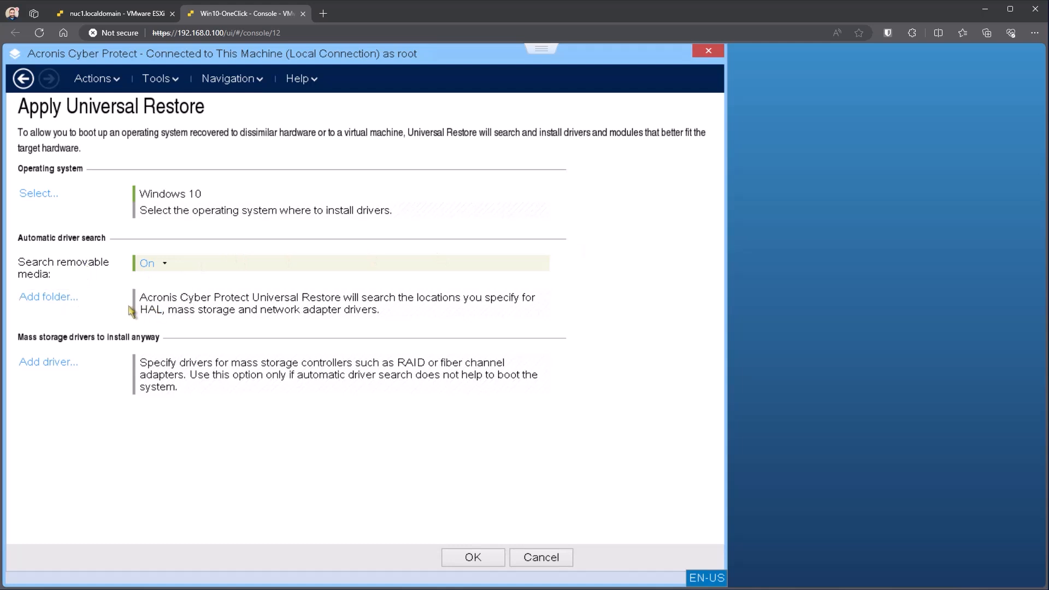
mouse_move(123, 302)
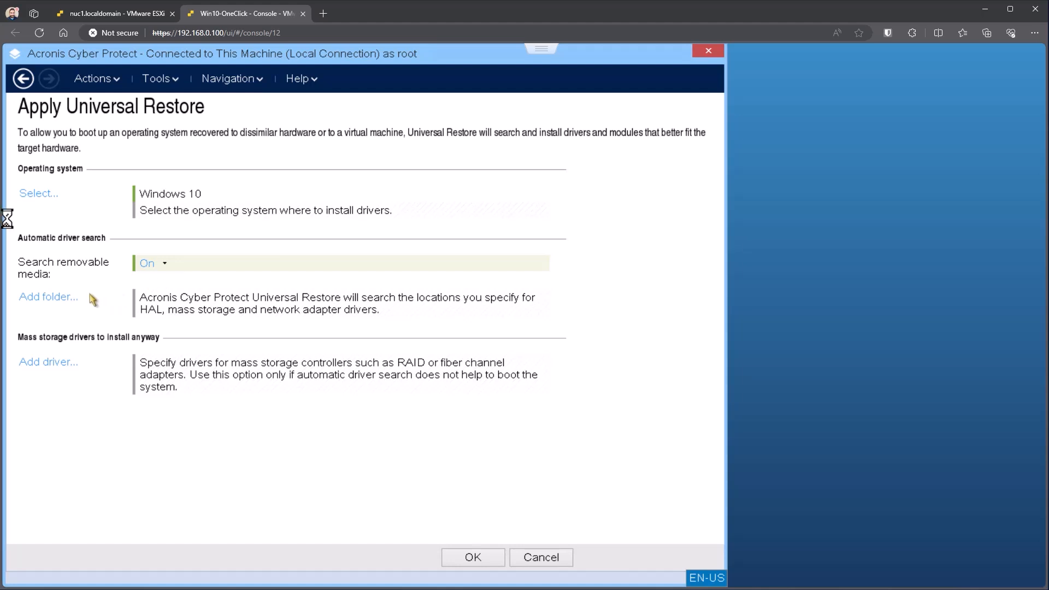
mouse_move(175, 311)
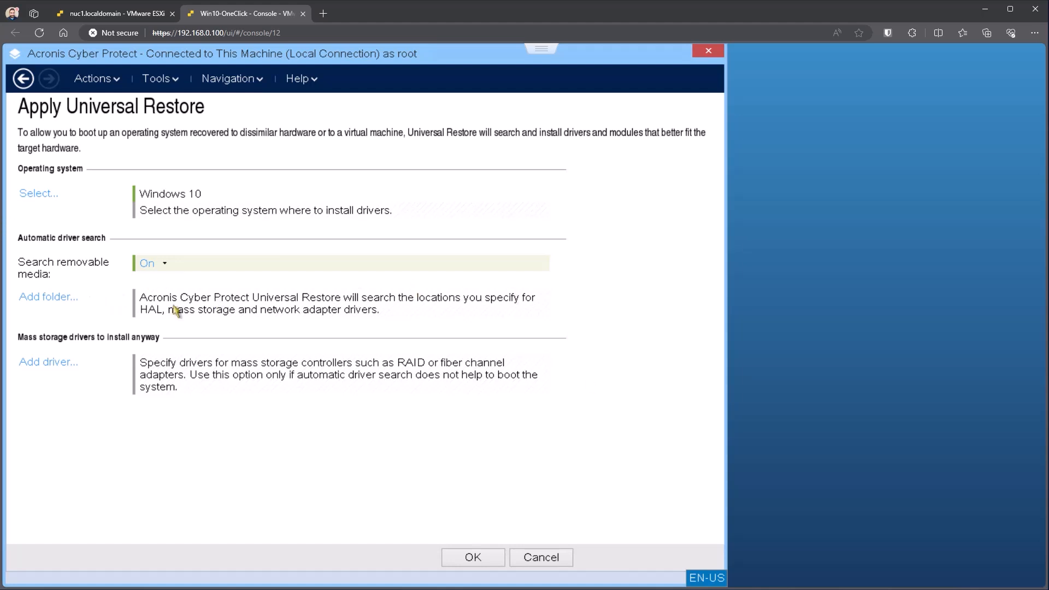
mouse_move(257, 53)
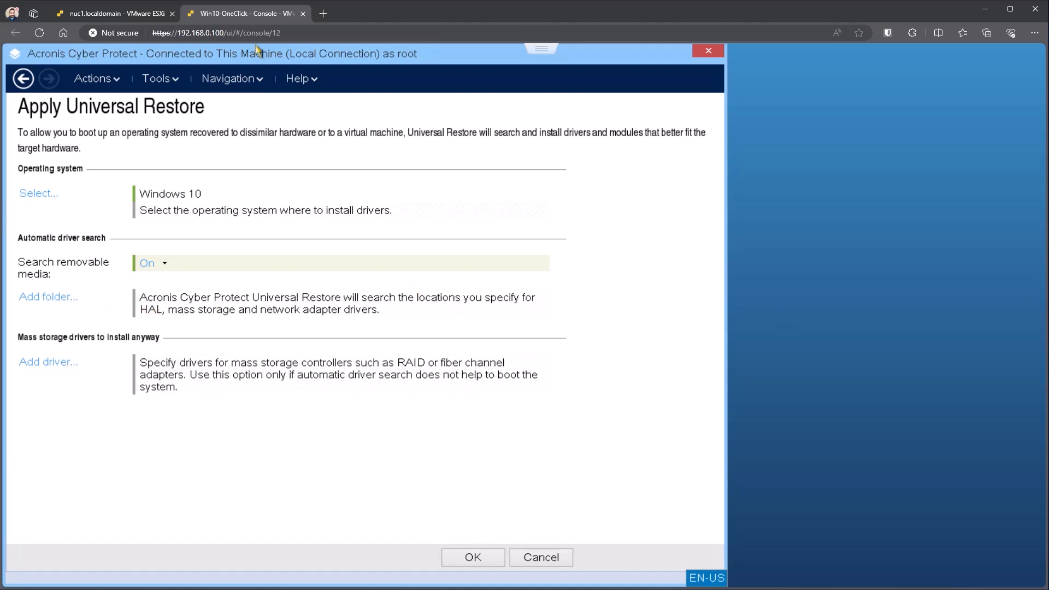
left_click(48, 296)
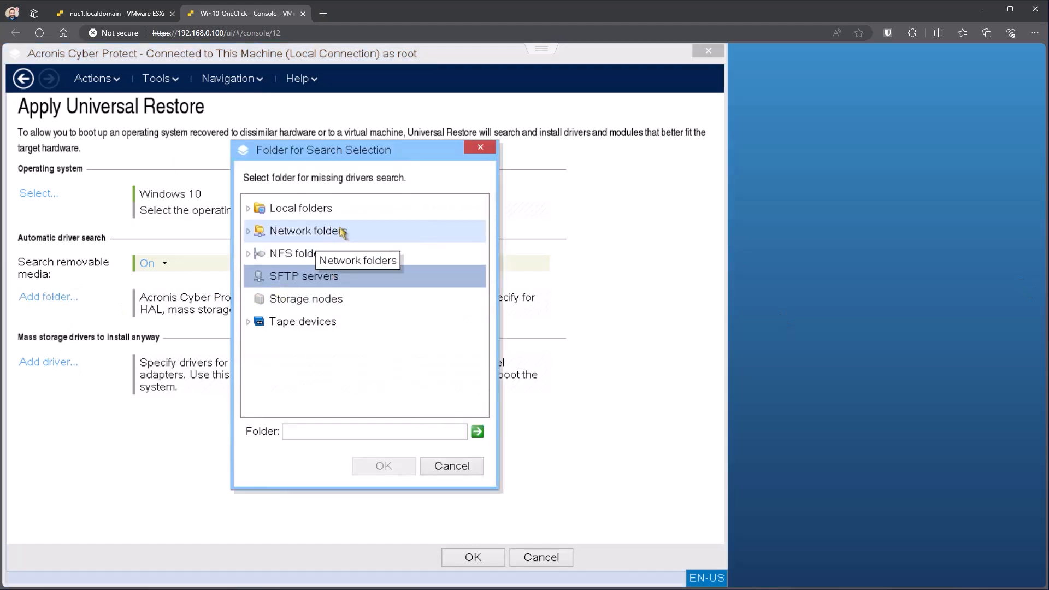
left_click(248, 230)
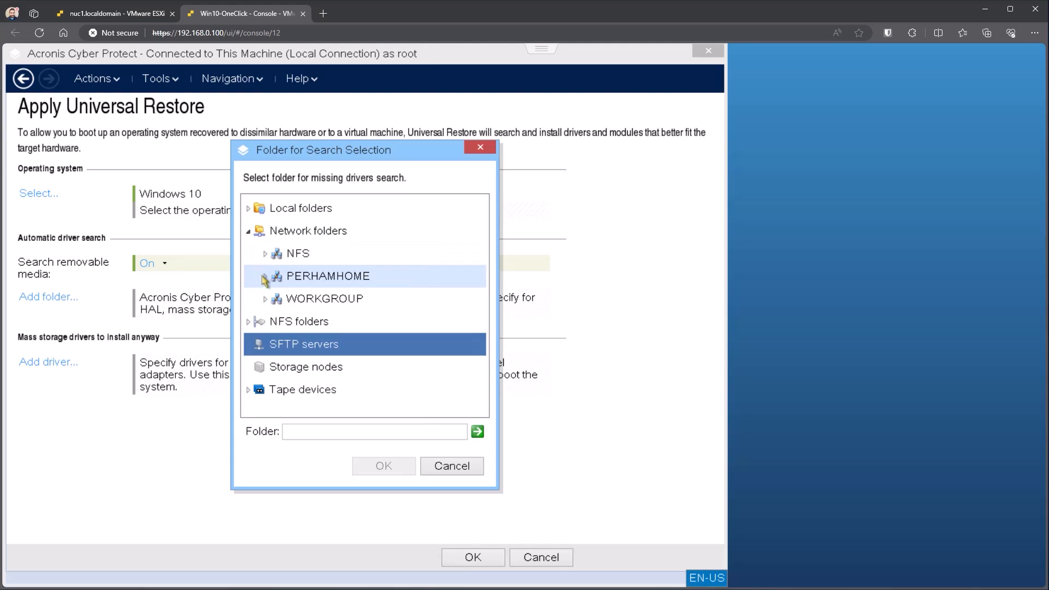
left_click(265, 275)
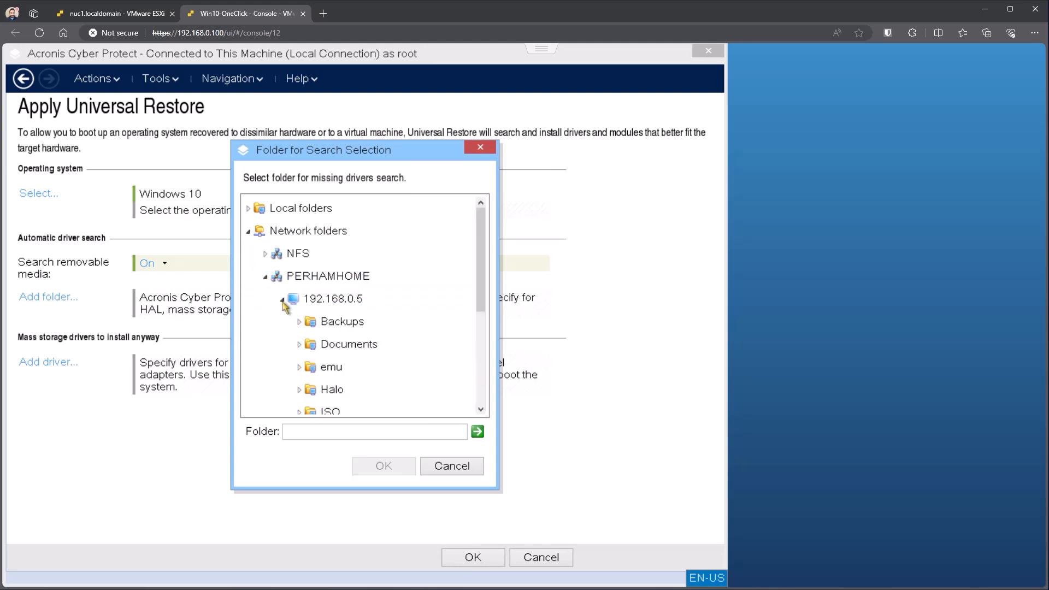
left_click(342, 321)
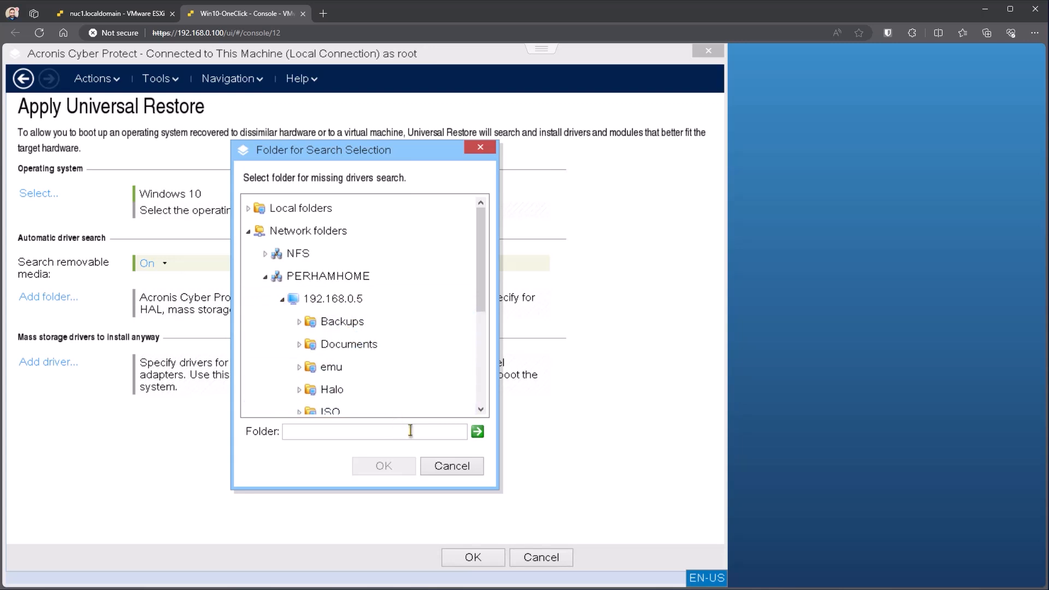
left_click(452, 466)
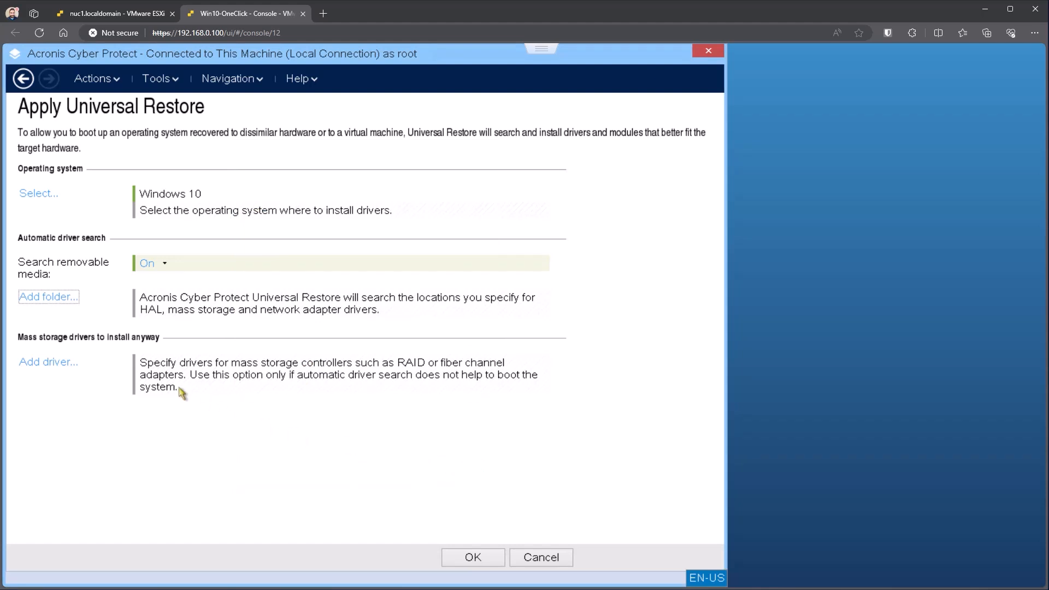
mouse_move(228, 404)
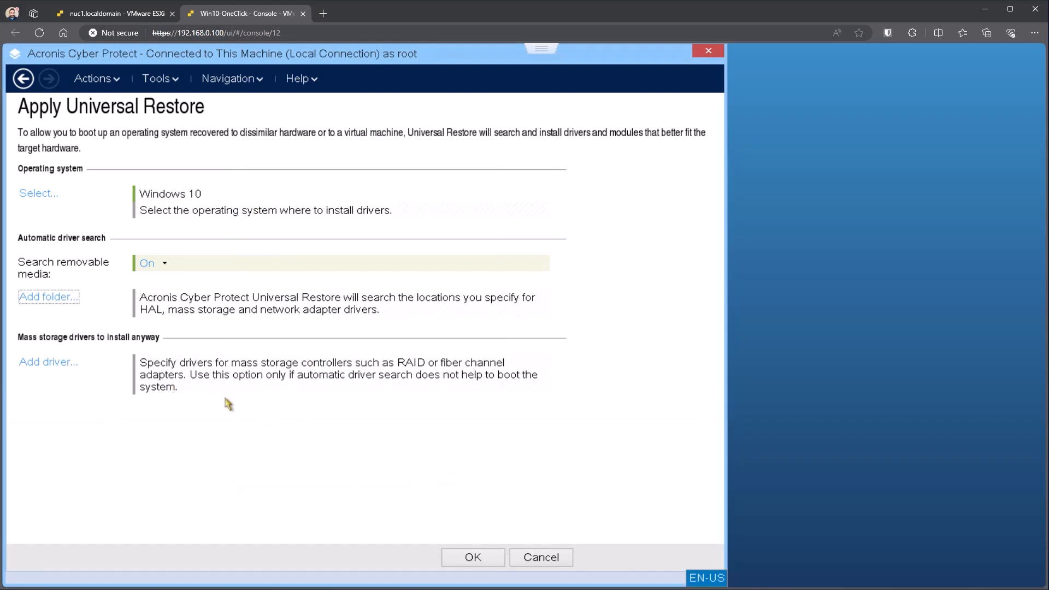
mouse_move(230, 384)
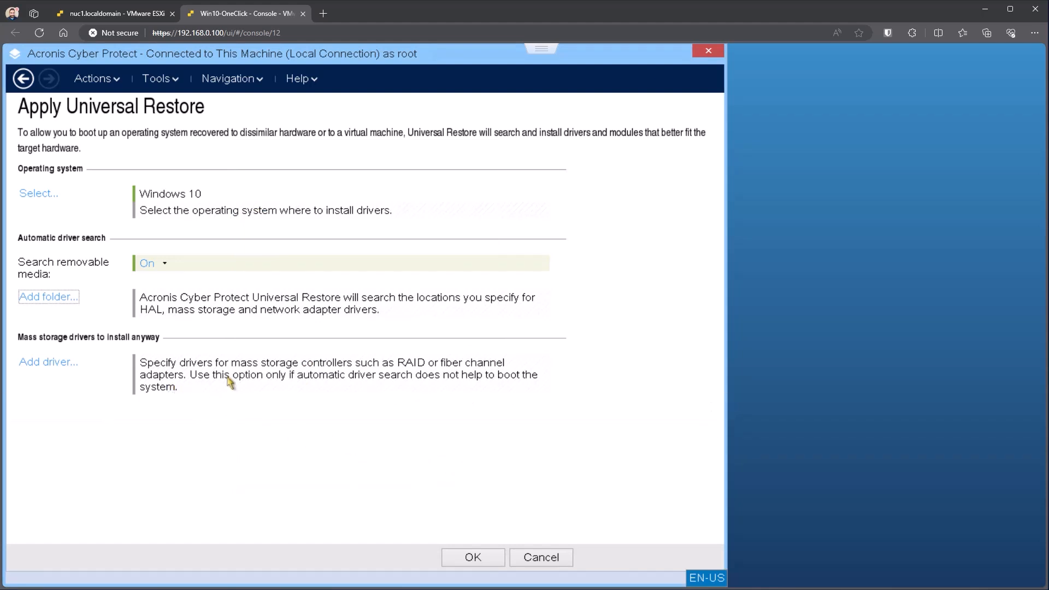
mouse_move(279, 428)
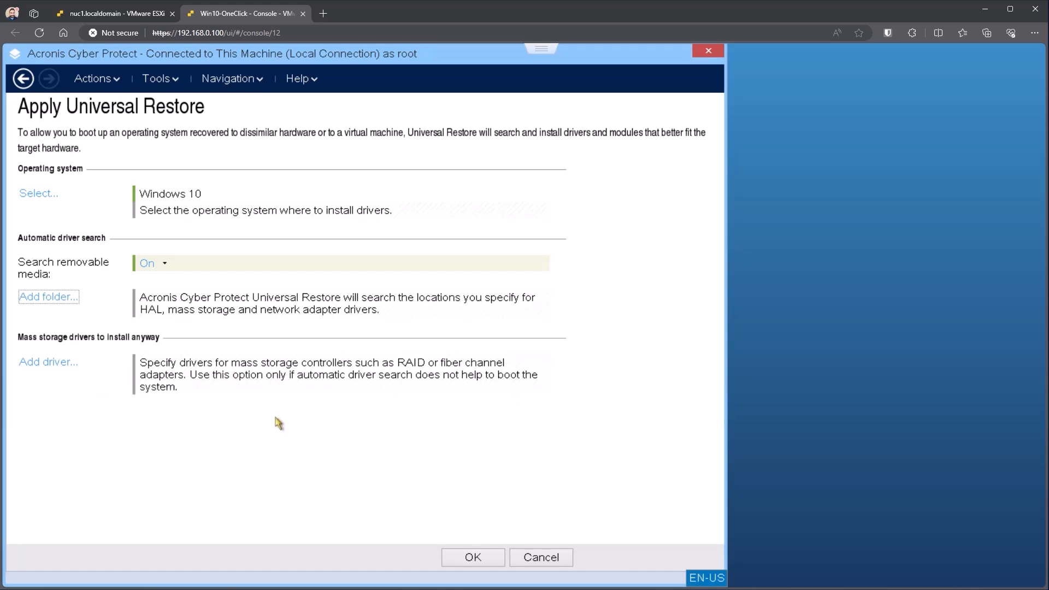
mouse_move(268, 423)
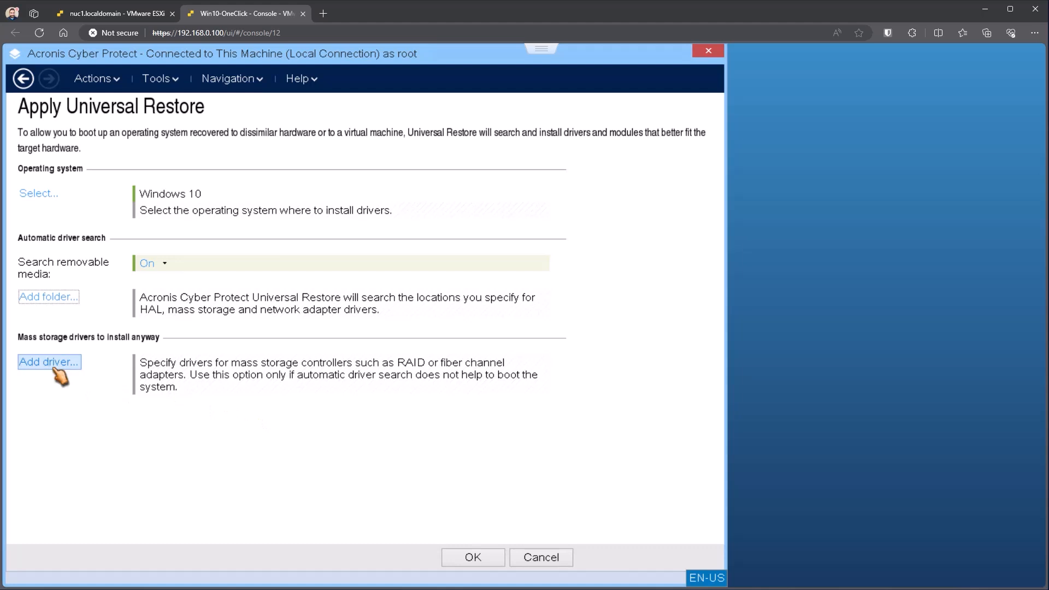
mouse_move(193, 399)
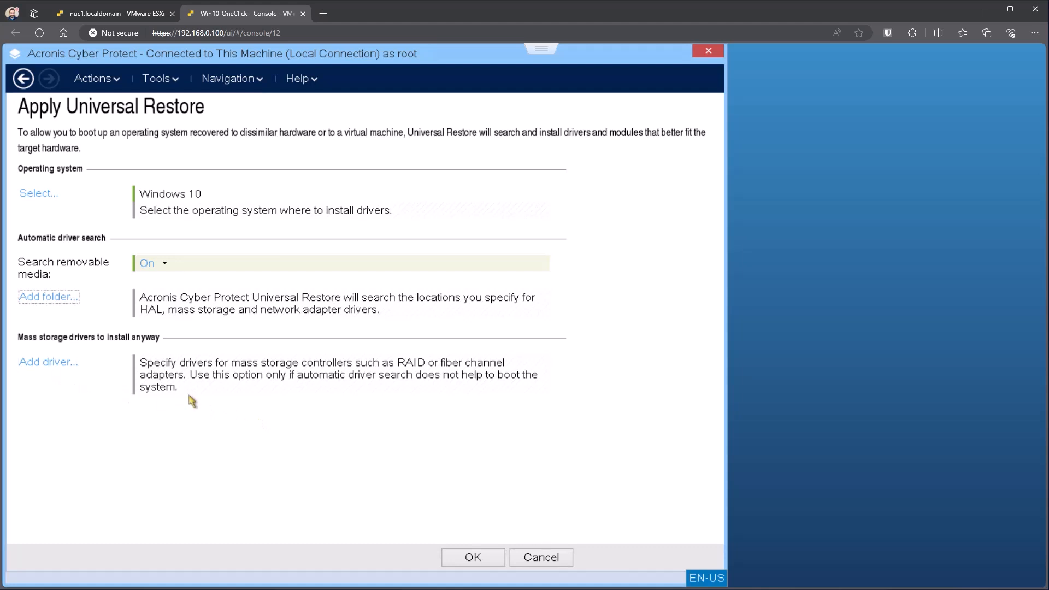
mouse_move(249, 314)
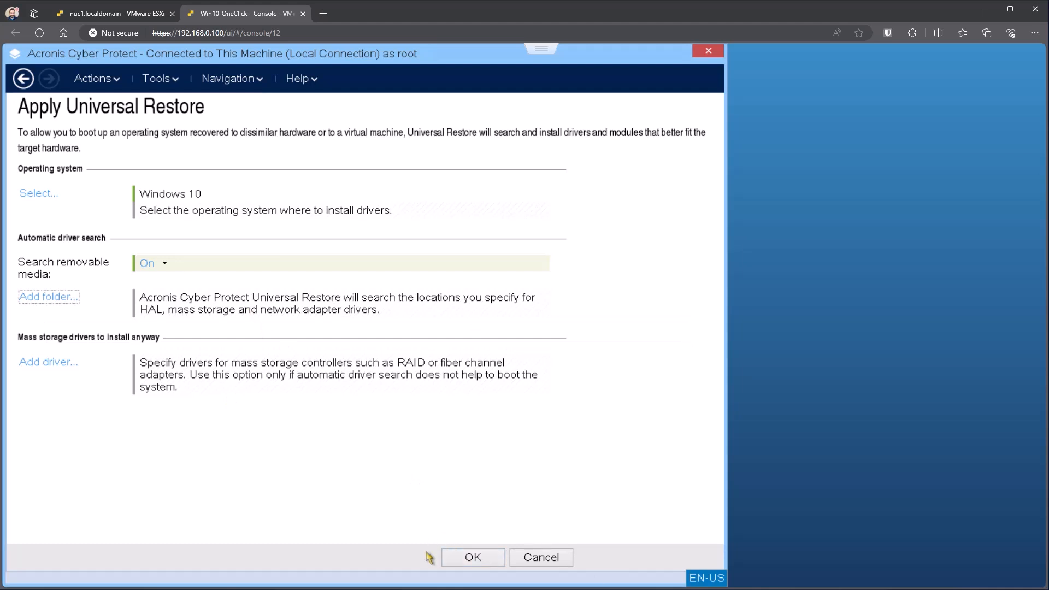
mouse_move(435, 307)
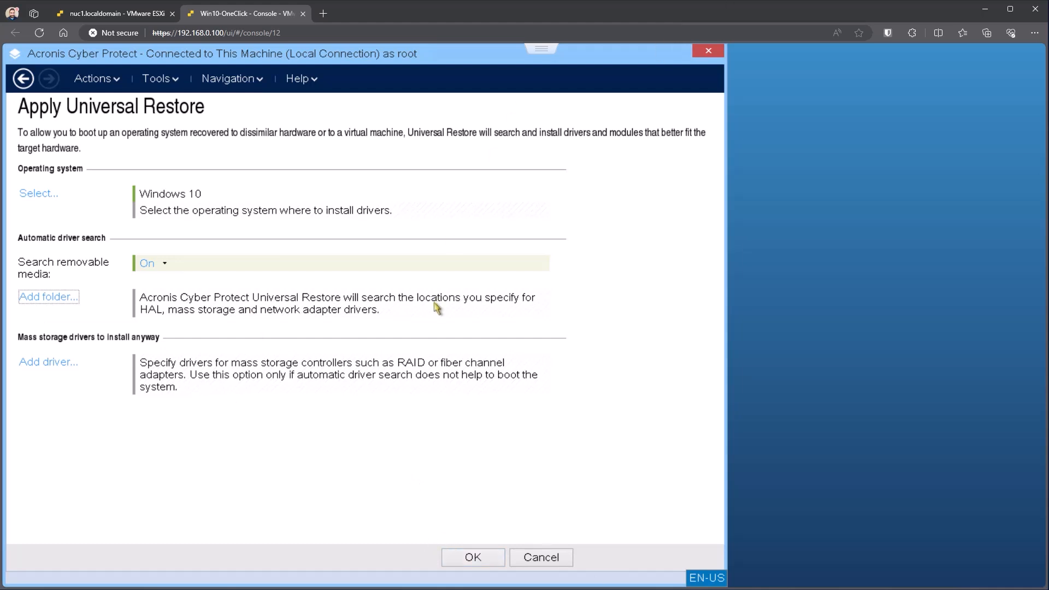
mouse_move(464, 518)
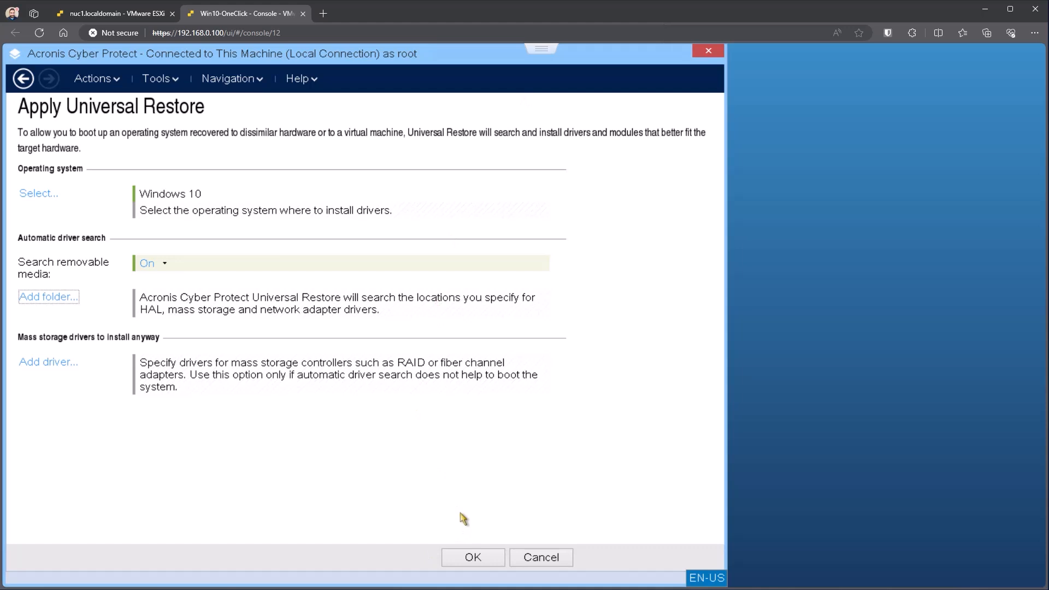
mouse_move(540, 557)
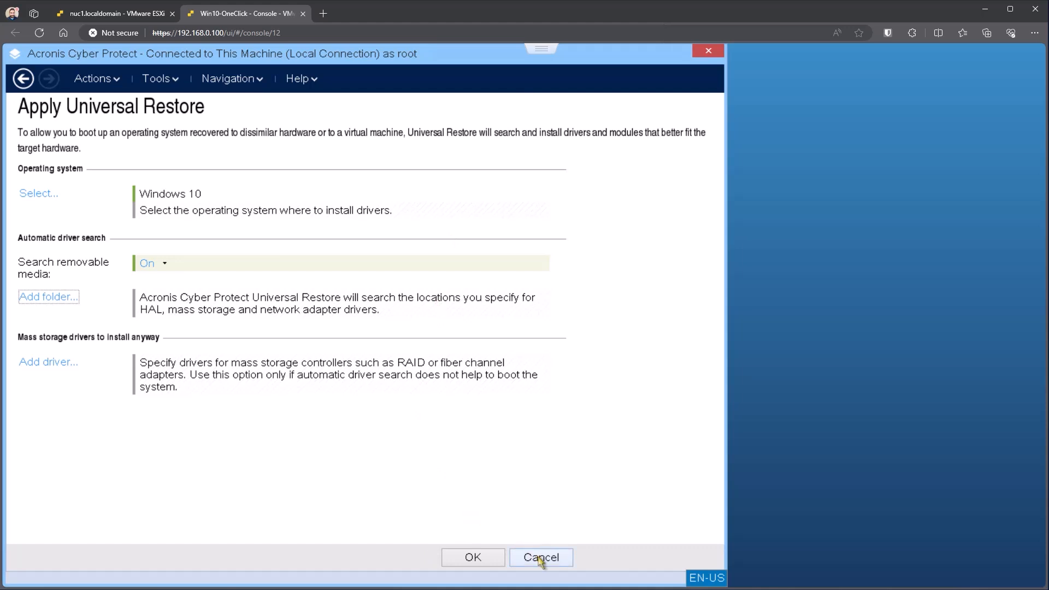
Step: Cancel the Apply Universal Restore page and return to the welcome screen
left_click(540, 557)
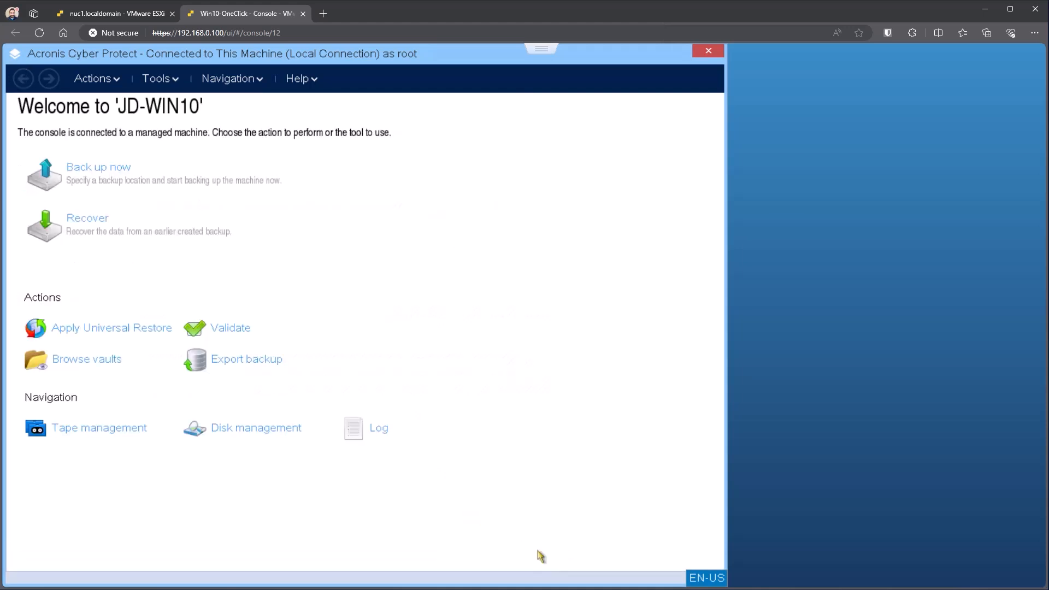
mouse_move(160, 279)
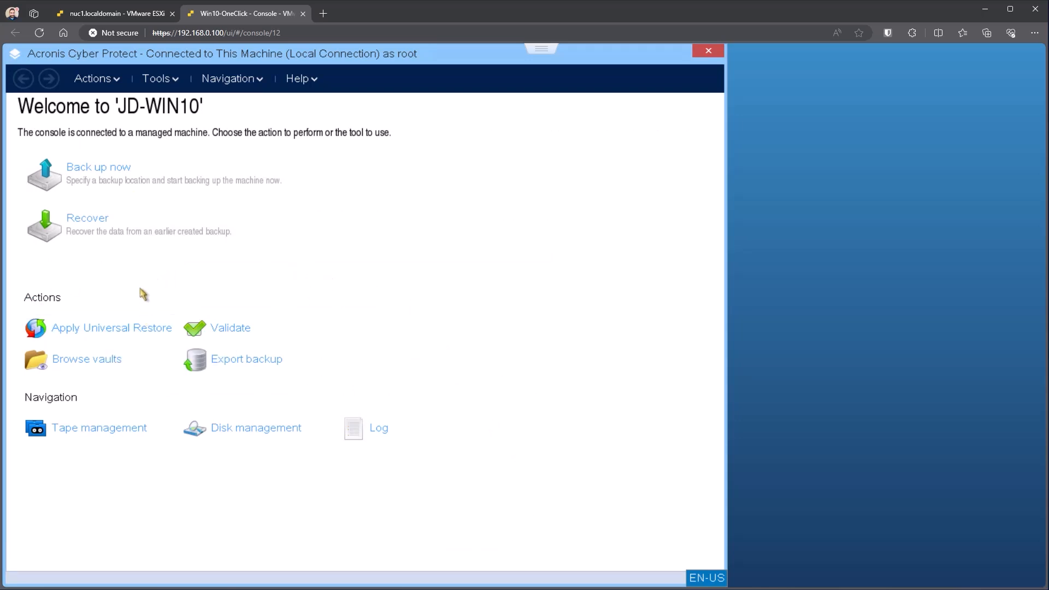
mouse_move(93, 227)
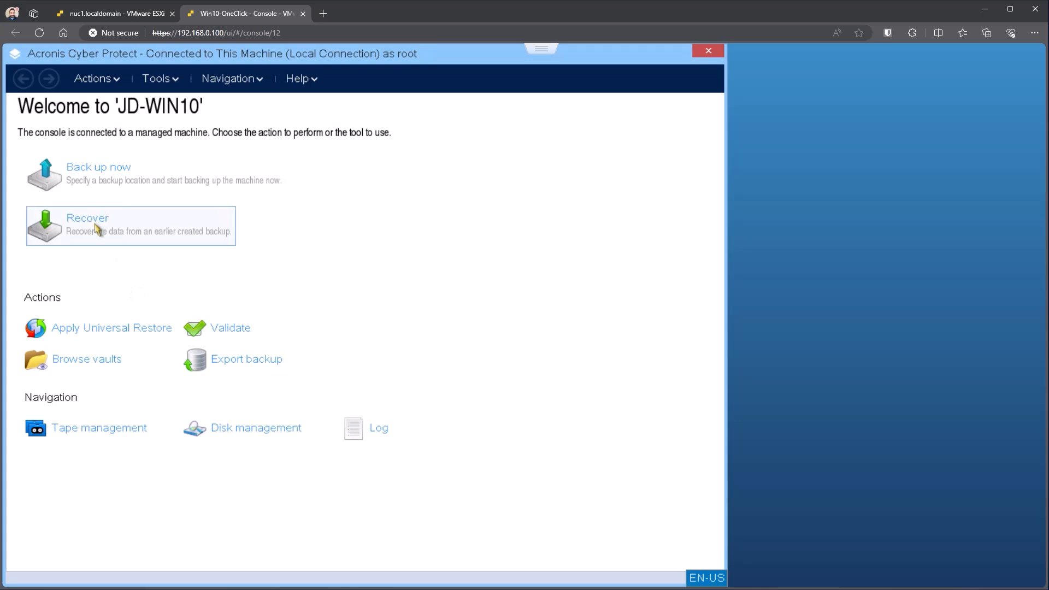
mouse_move(124, 274)
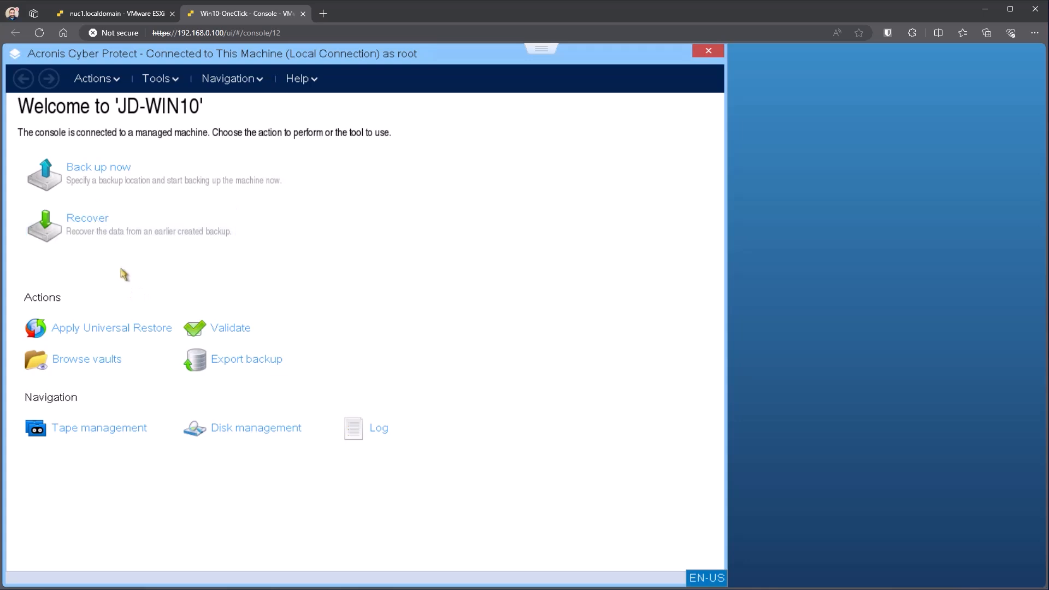